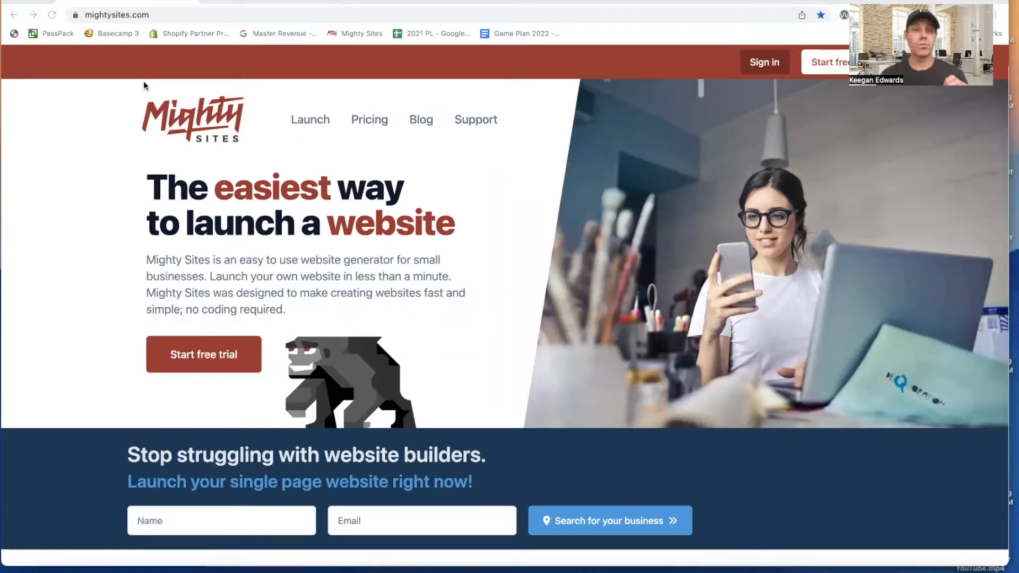
pyautogui.moveTo(342, 124)
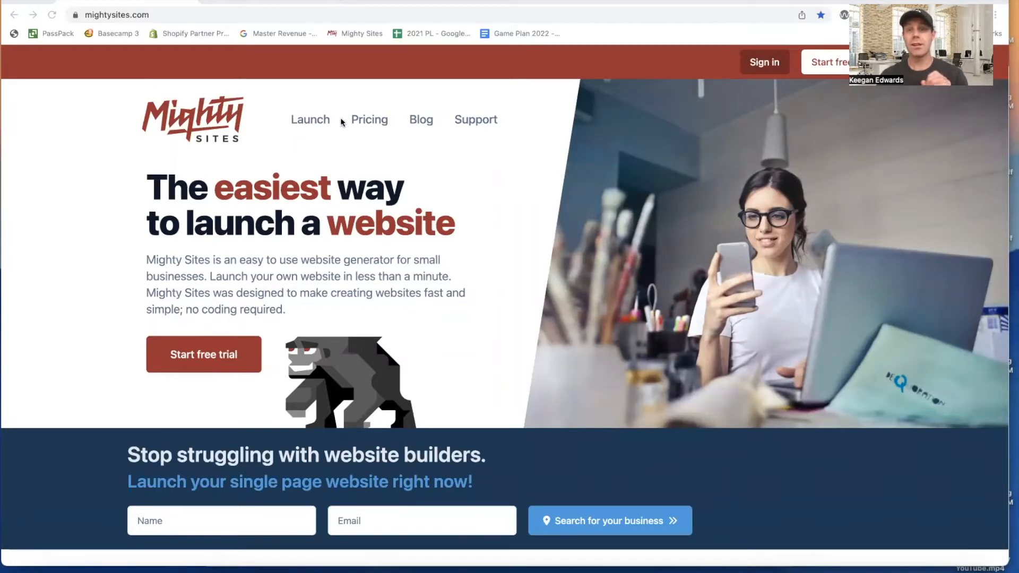
pyautogui.moveTo(315, 119)
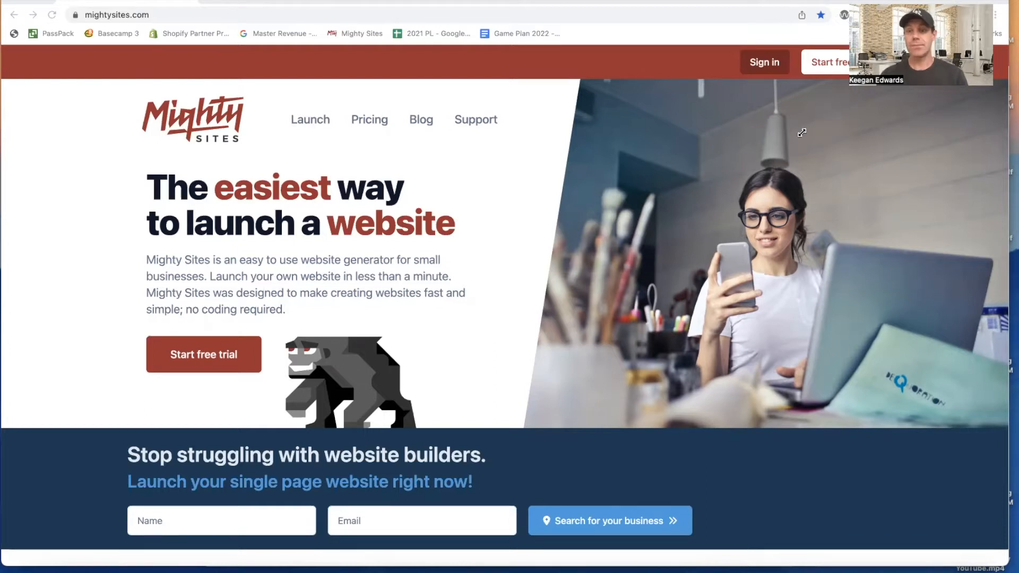
# Step: Scroll the Mighty Sites homepage down to the business-type template gallery
pyautogui.scroll(-3)
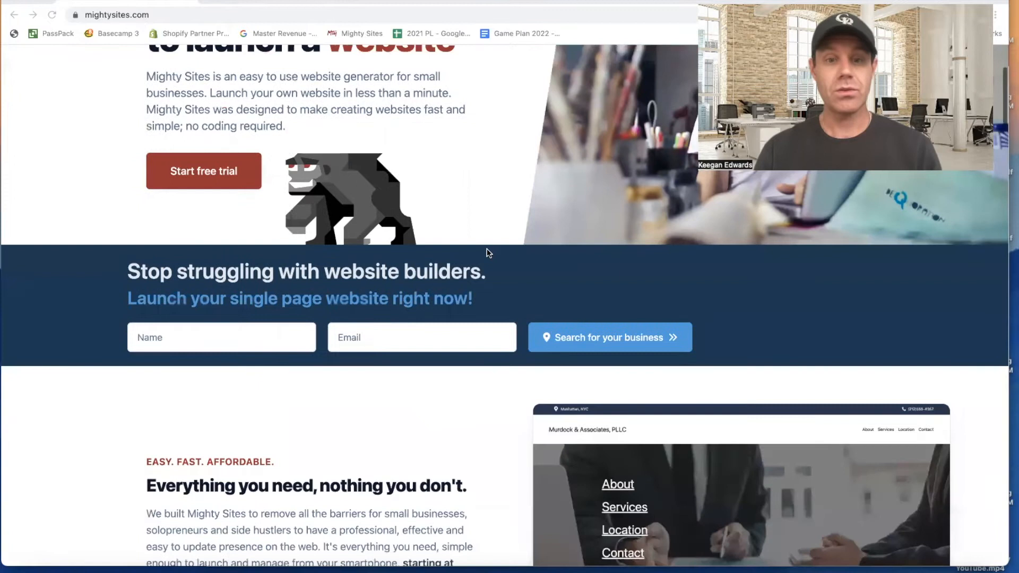
pyautogui.scroll(-3)
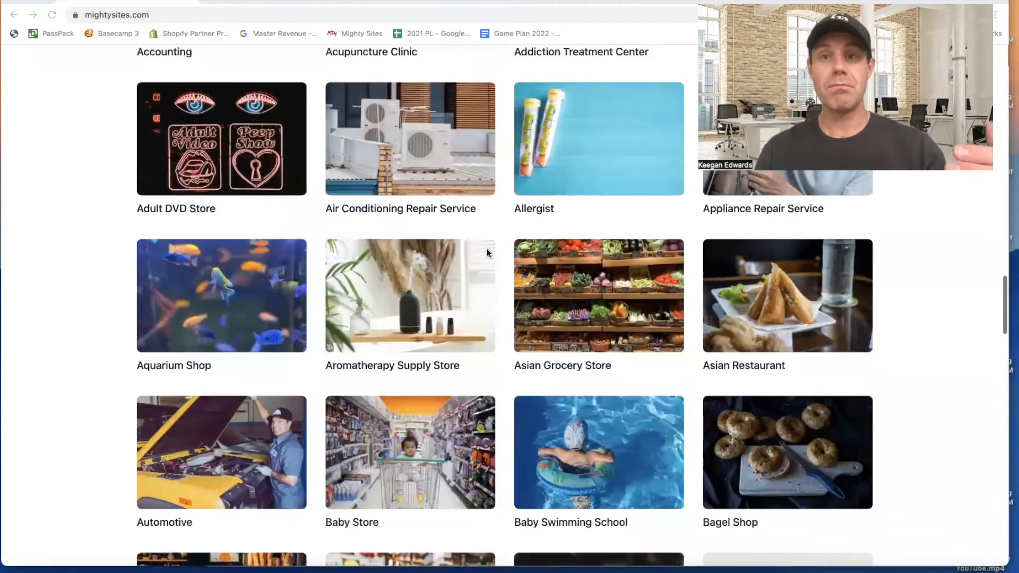
pyautogui.scroll(-3)
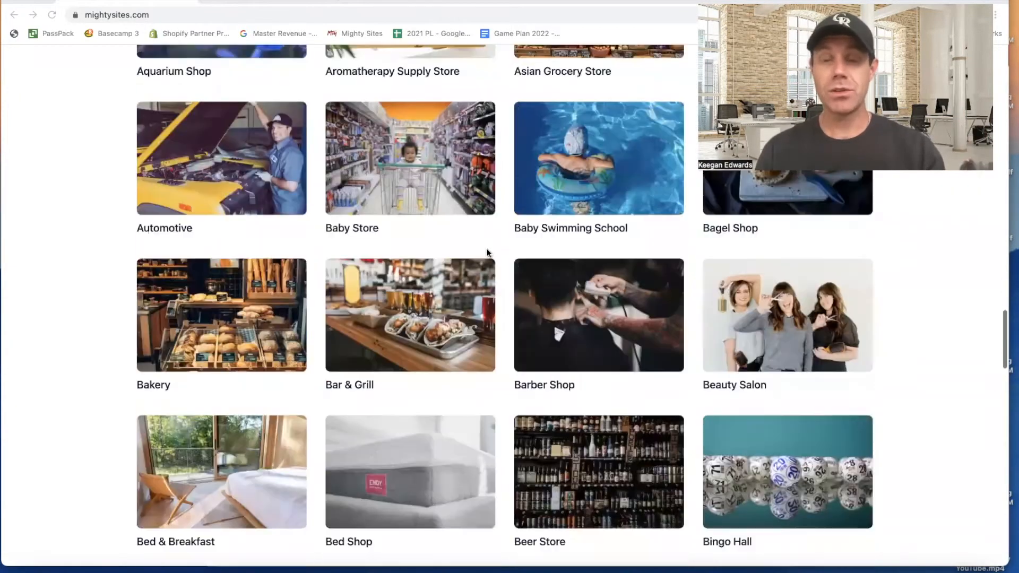
pyautogui.scroll(-3)
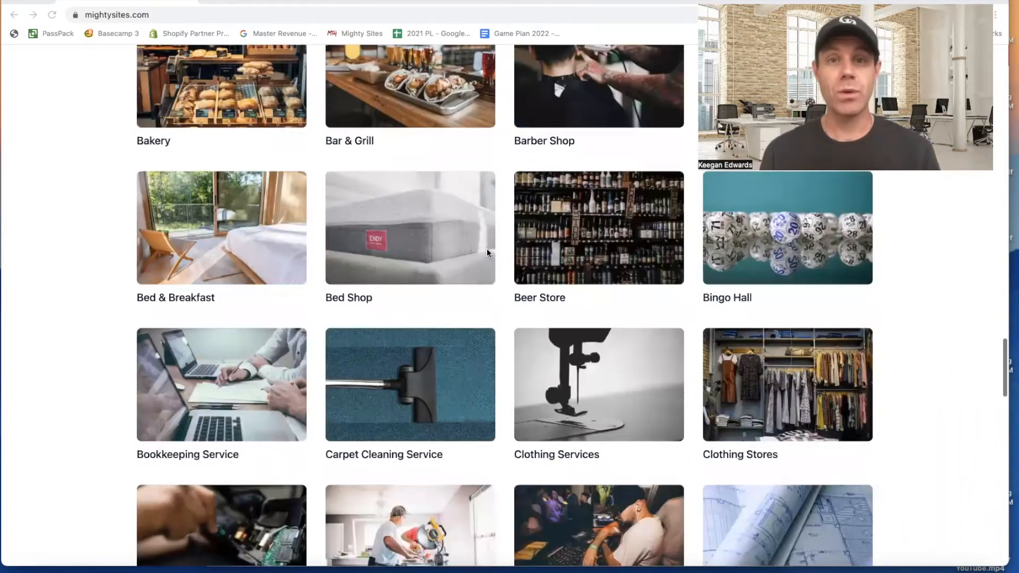
pyautogui.scroll(-3)
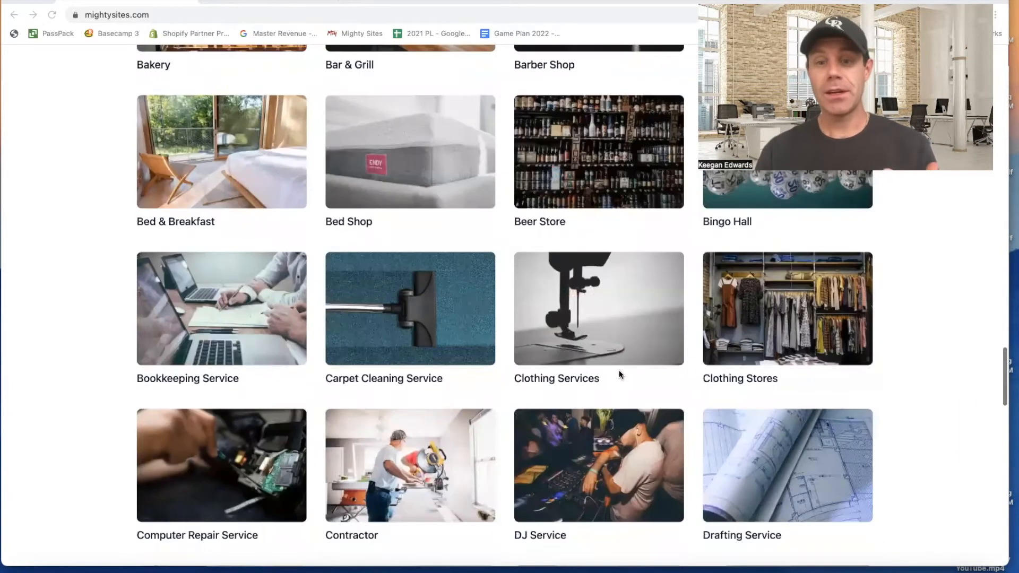
pyautogui.scroll(-3)
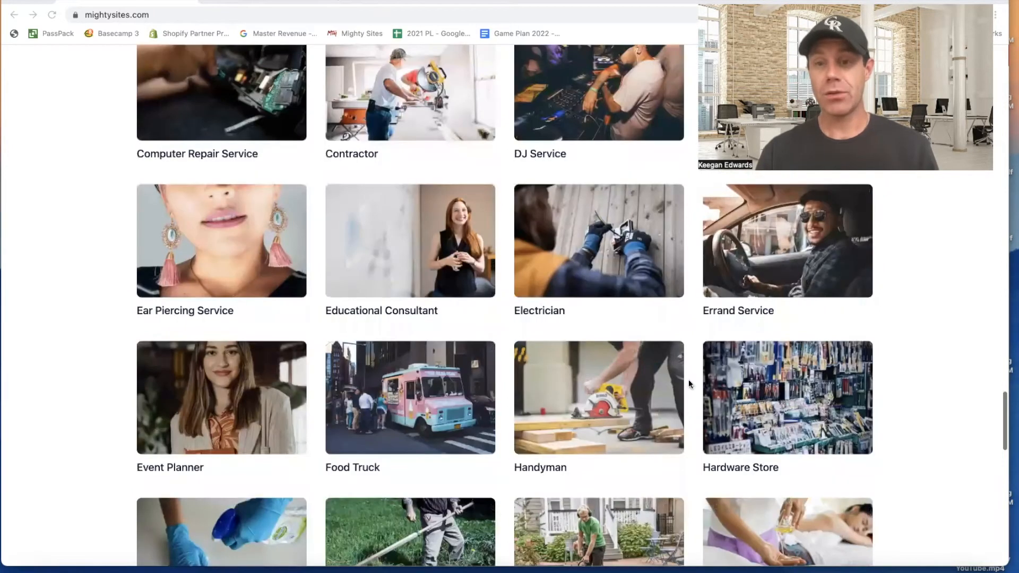
pyautogui.scroll(-3)
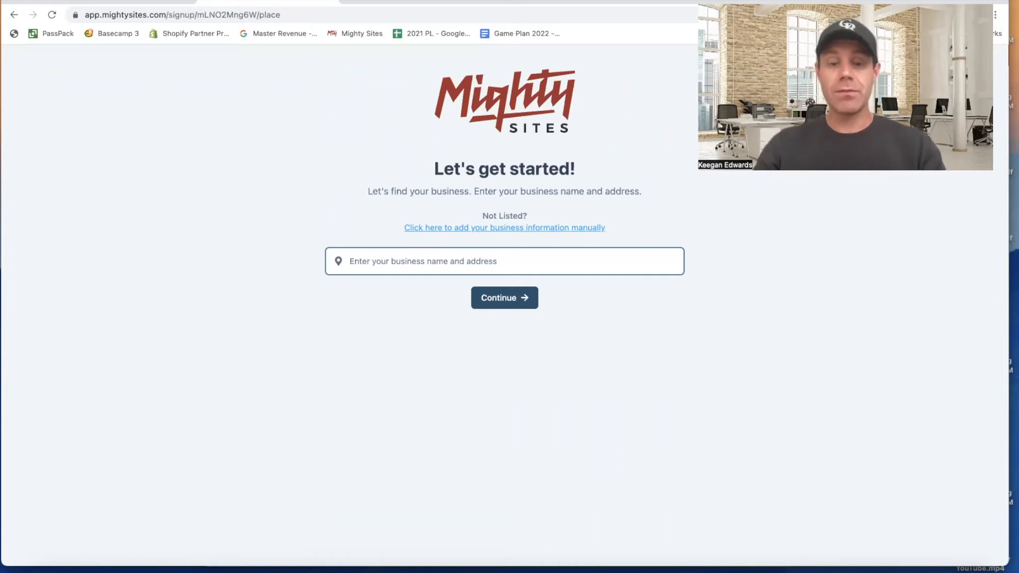
# Step: Look up 'muddy paws', choose Muddy Paws Bath House and continue with that listing
pyautogui.write('muddy paws Bath House, North Harlan Street, Wheat Ridge, CO, USA')
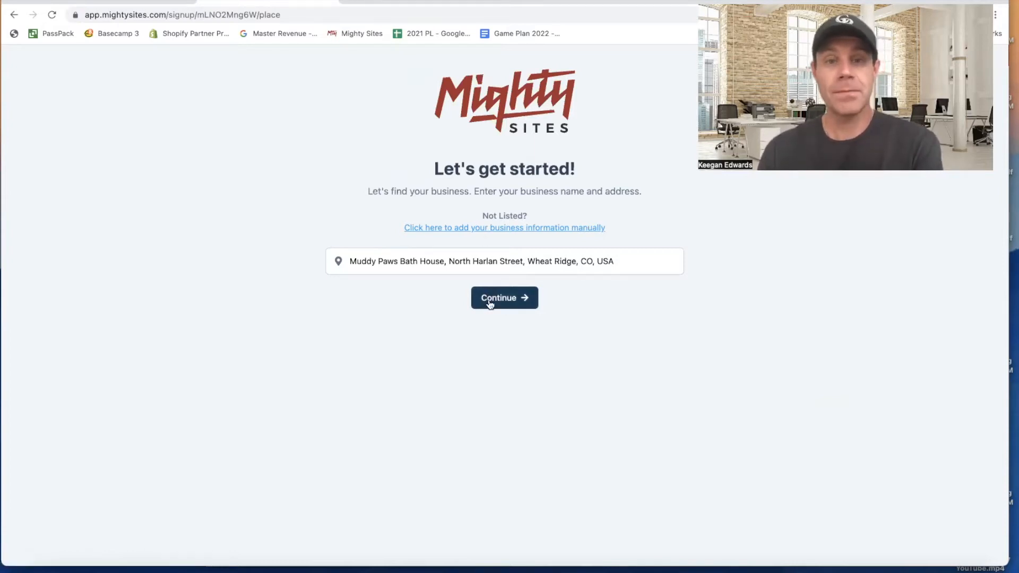
pyautogui.click(504, 298)
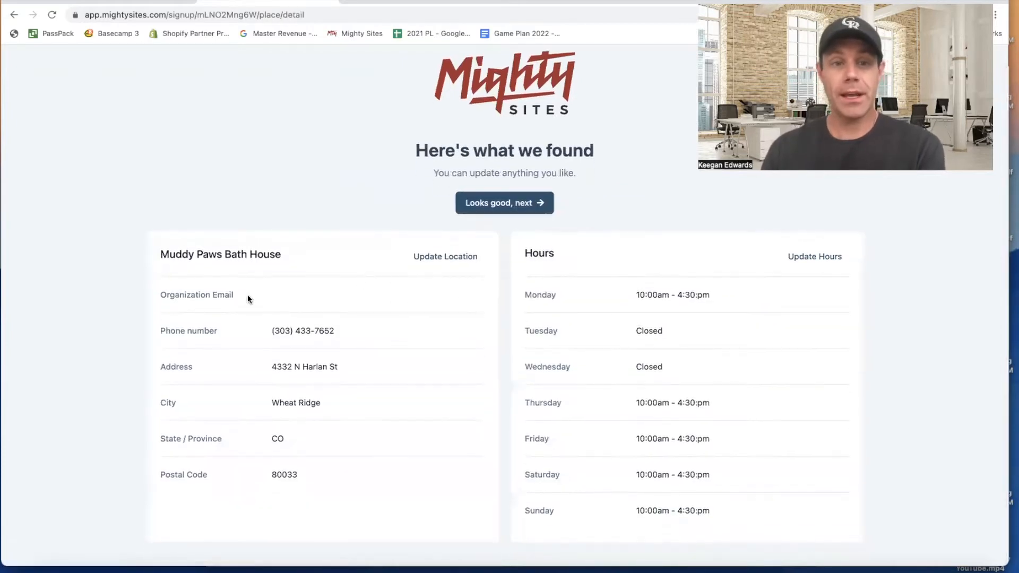
pyautogui.moveTo(445, 260)
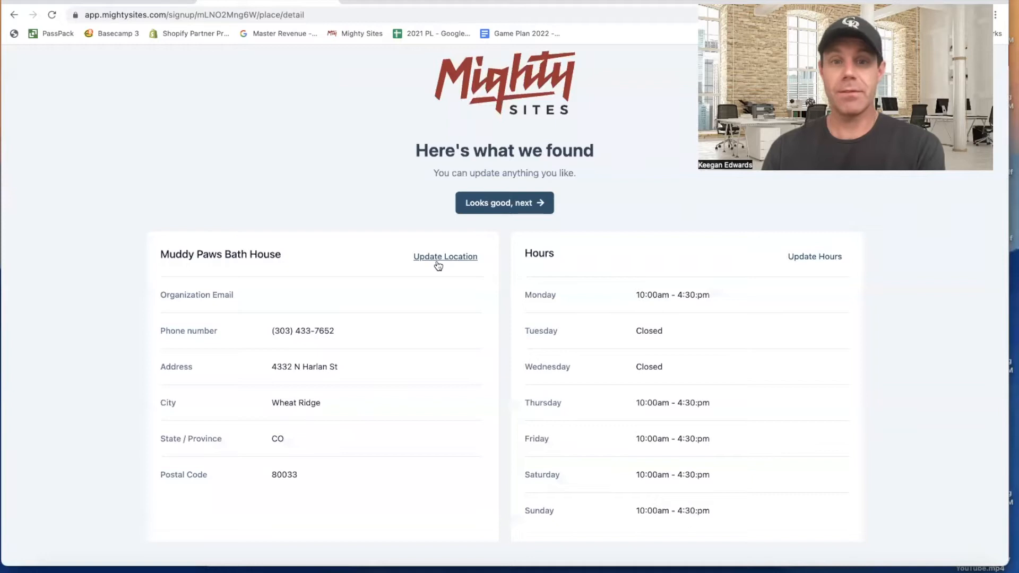
# Step: Inspect the location details, cancel without changes, then begin editing the opening hours
pyautogui.click(445, 256)
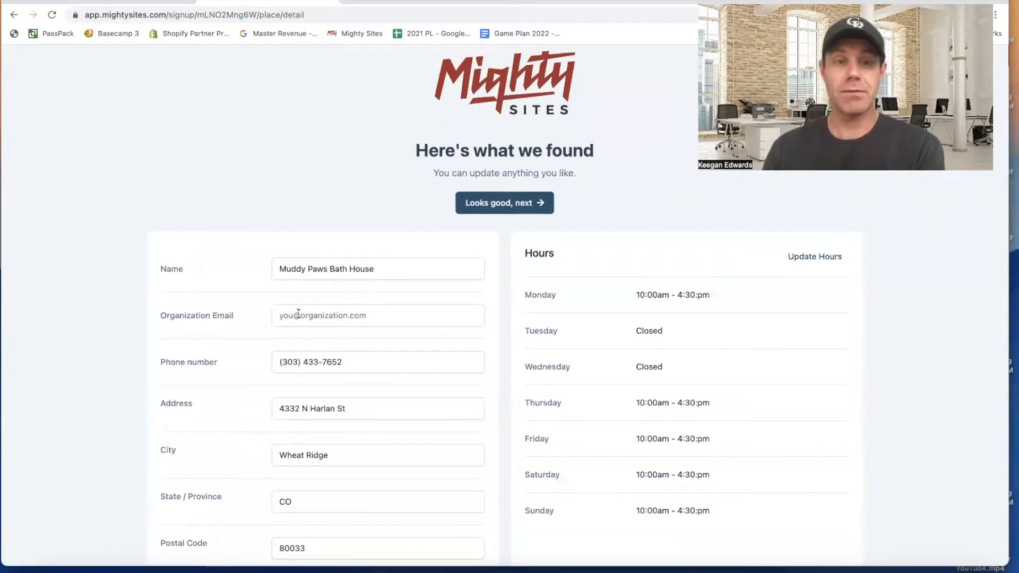
pyautogui.scroll(-3)
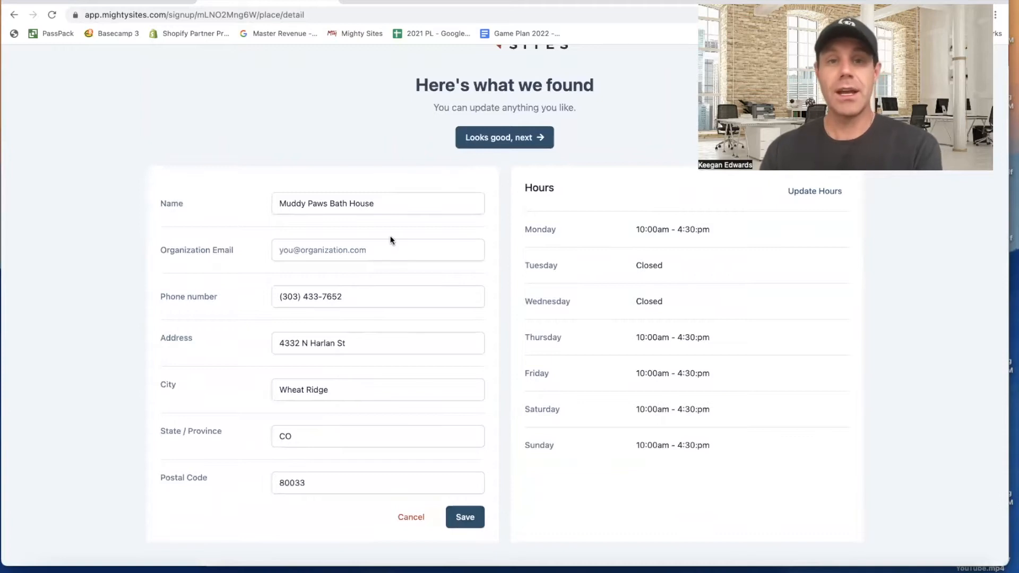
pyautogui.moveTo(460, 374)
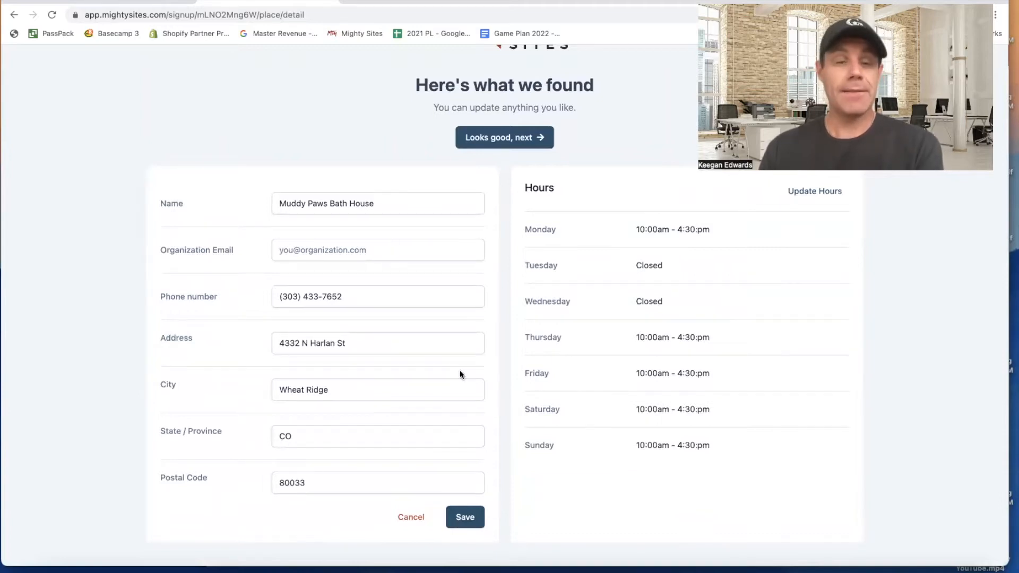
pyautogui.moveTo(465, 425)
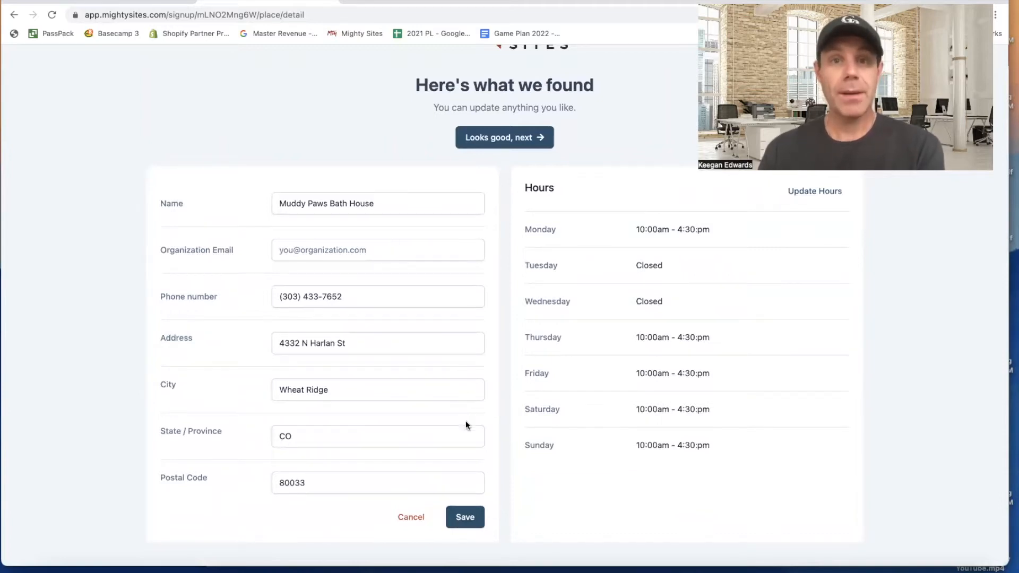
pyautogui.click(465, 517)
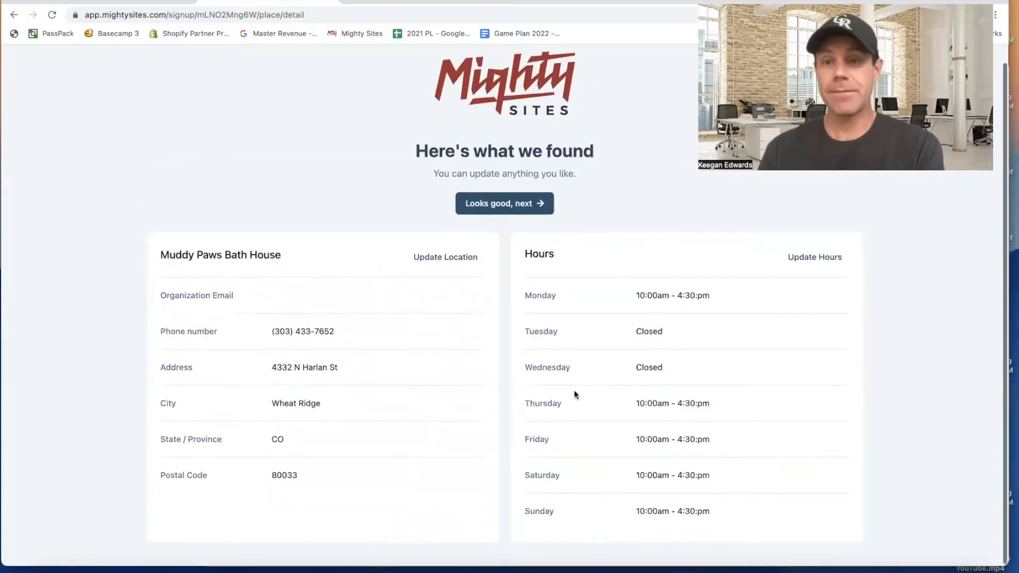
pyautogui.click(814, 257)
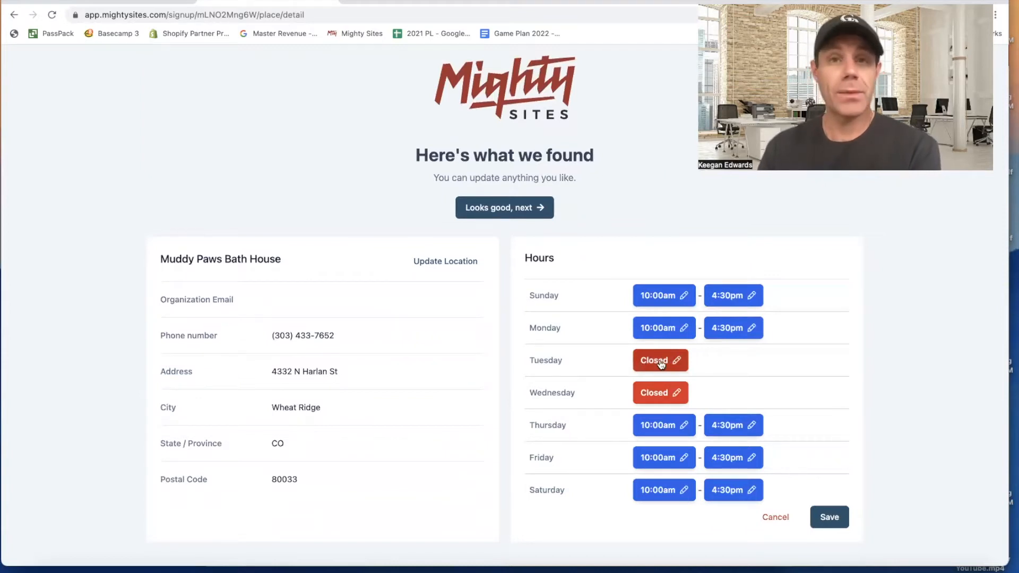
# Step: Try Tuesday hours of 8:00 AM to 10:00 PM, then mark Tuesday closed again
pyautogui.click(655, 360)
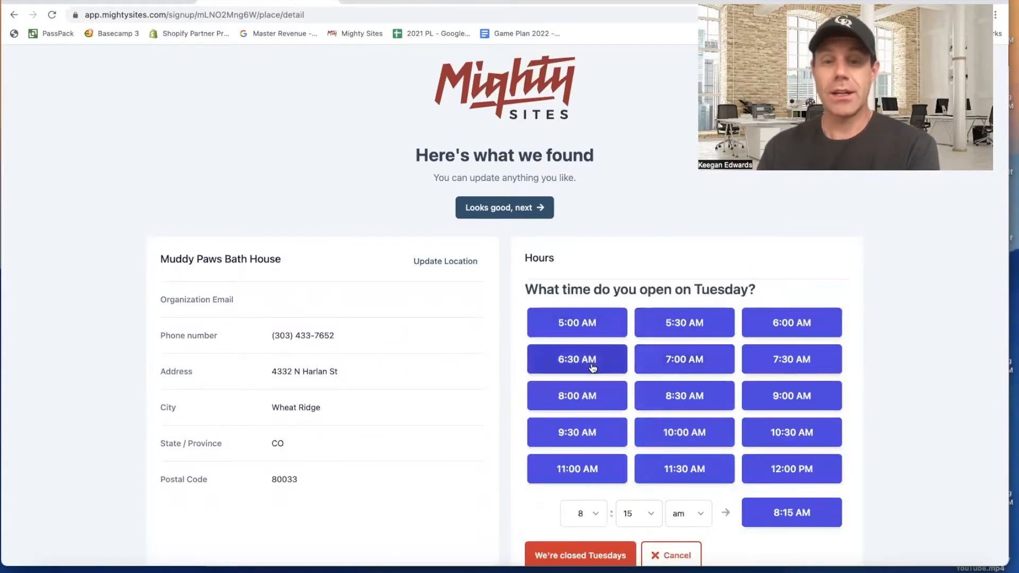
pyautogui.click(576, 359)
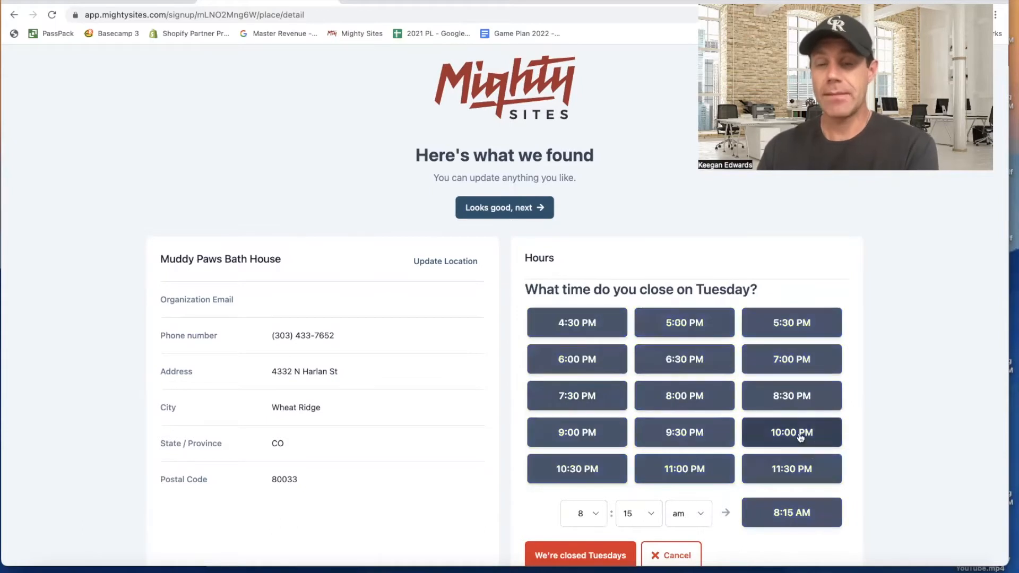
pyautogui.click(791, 432)
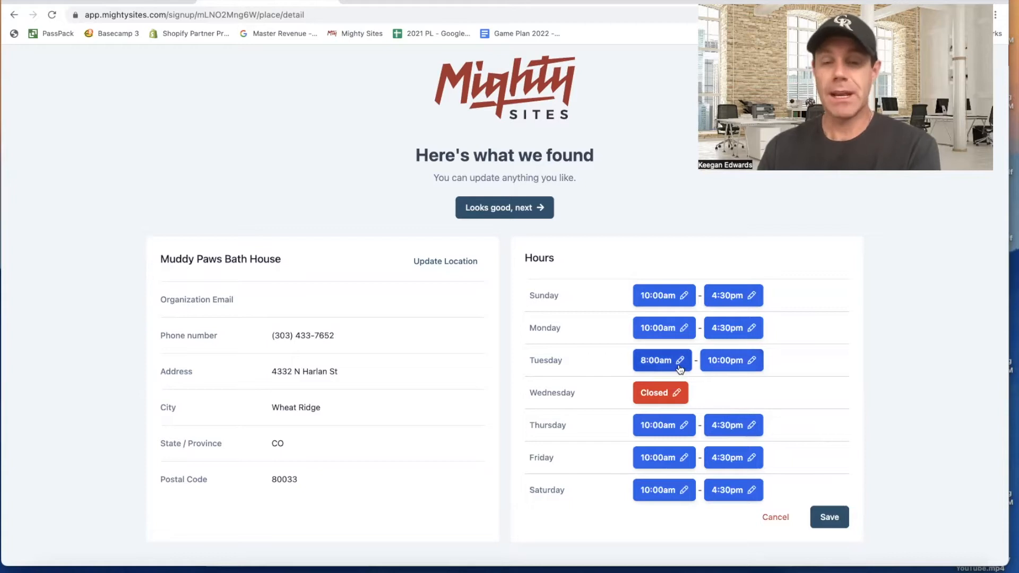
pyautogui.click(655, 360)
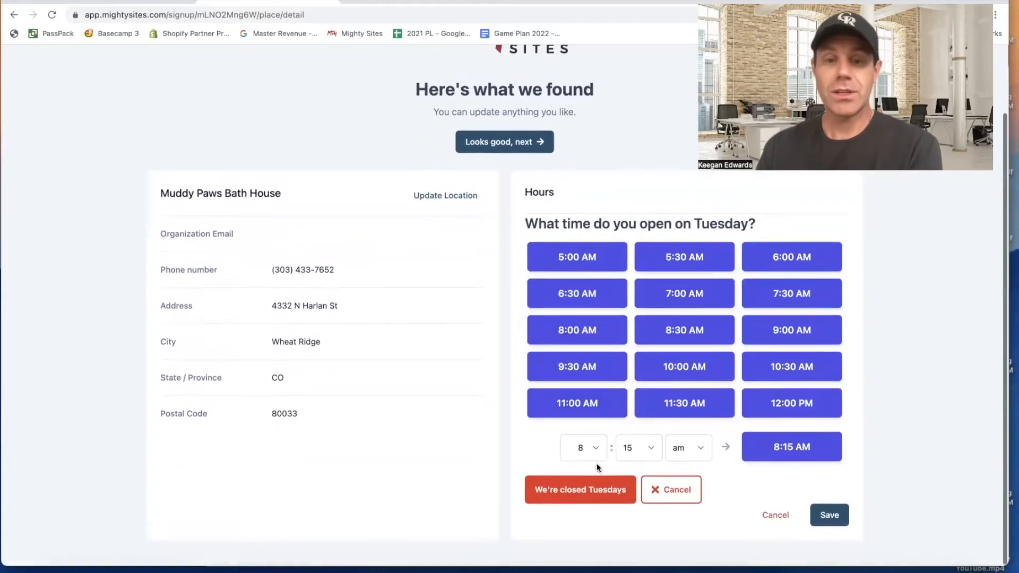
pyautogui.click(579, 489)
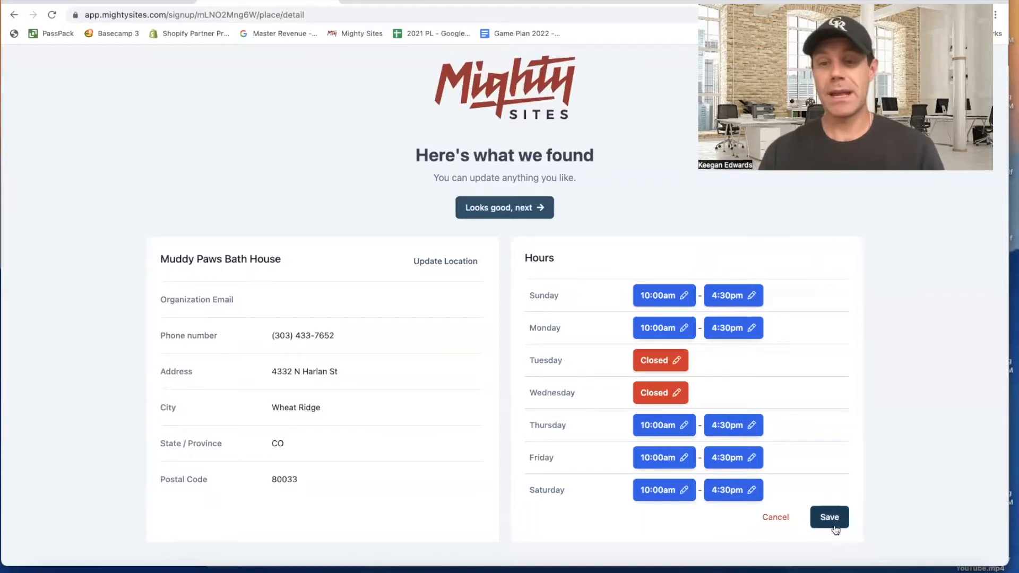
# Step: Save the weekly hours and accept the business details to preview the site
pyautogui.click(829, 516)
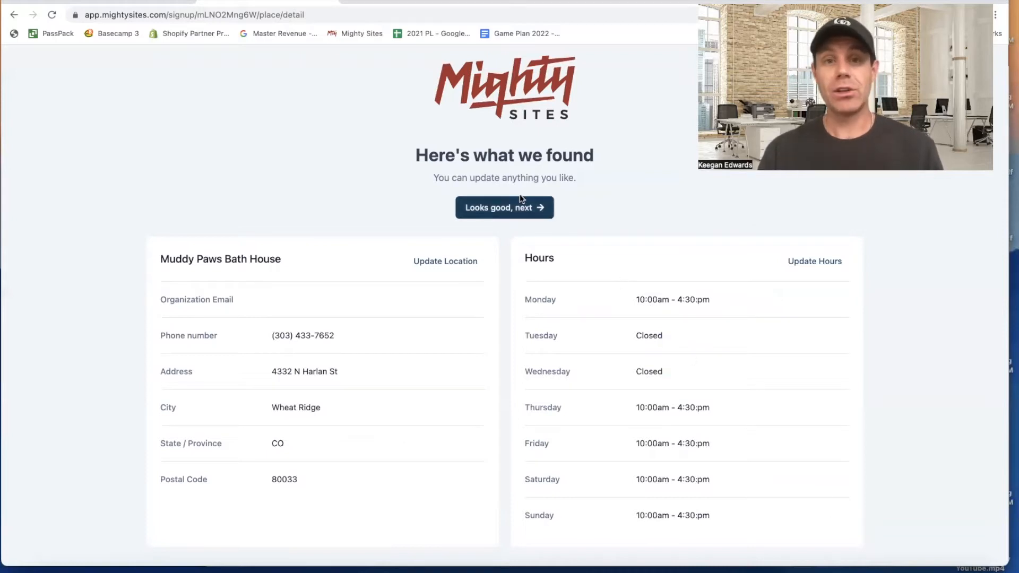
pyautogui.click(505, 208)
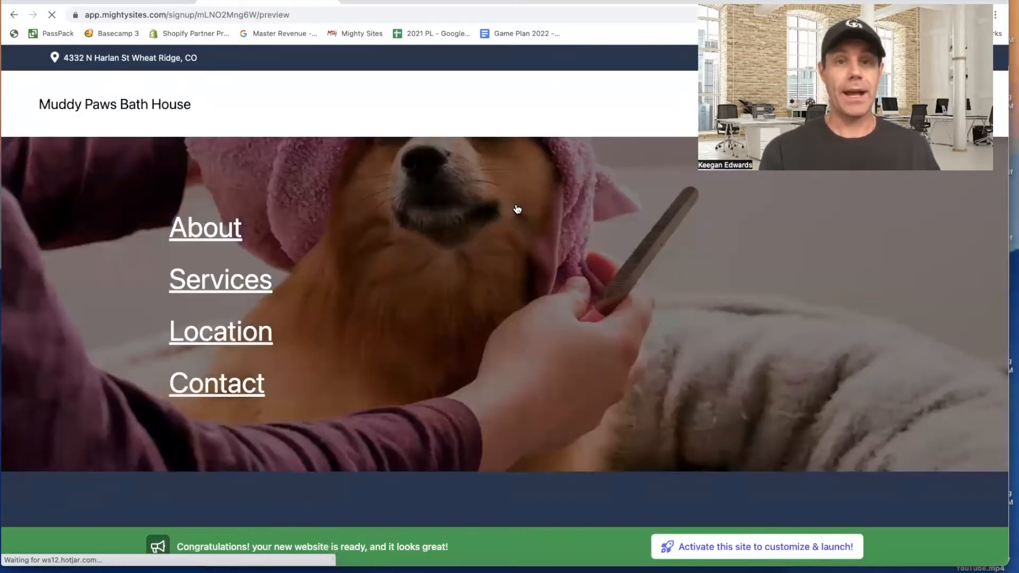
pyautogui.scroll(-3)
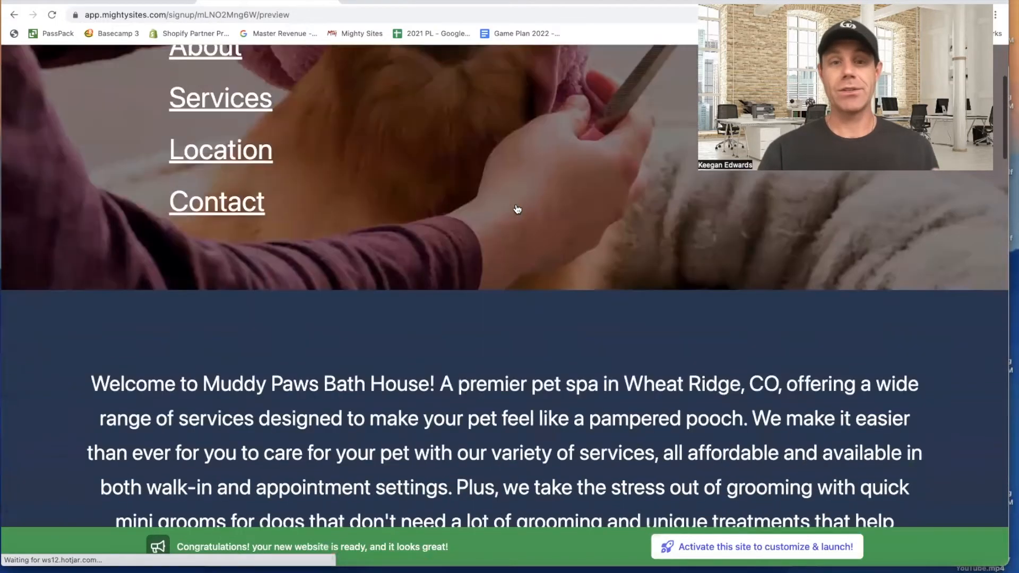
pyautogui.scroll(-3)
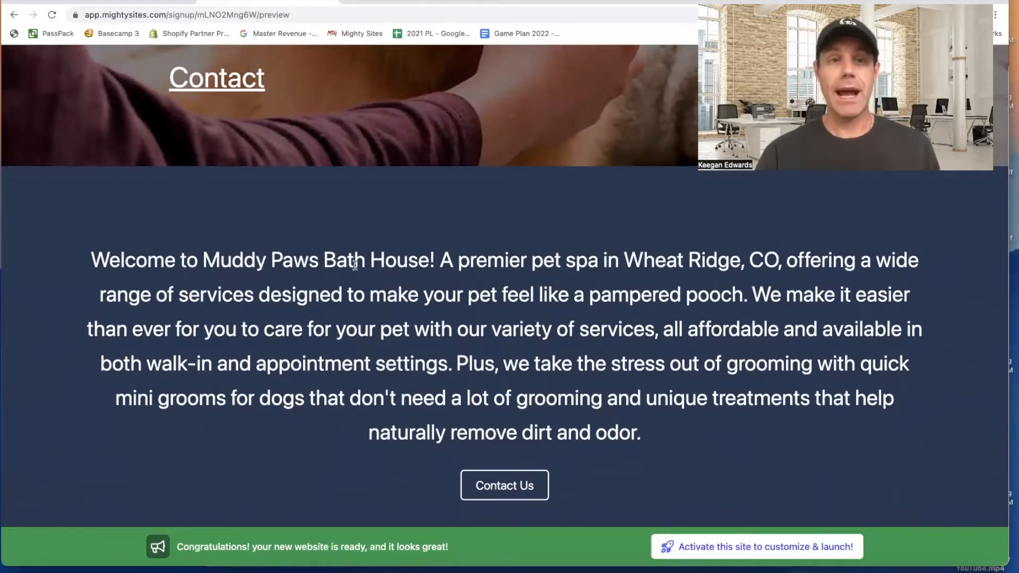
pyautogui.scroll(3)
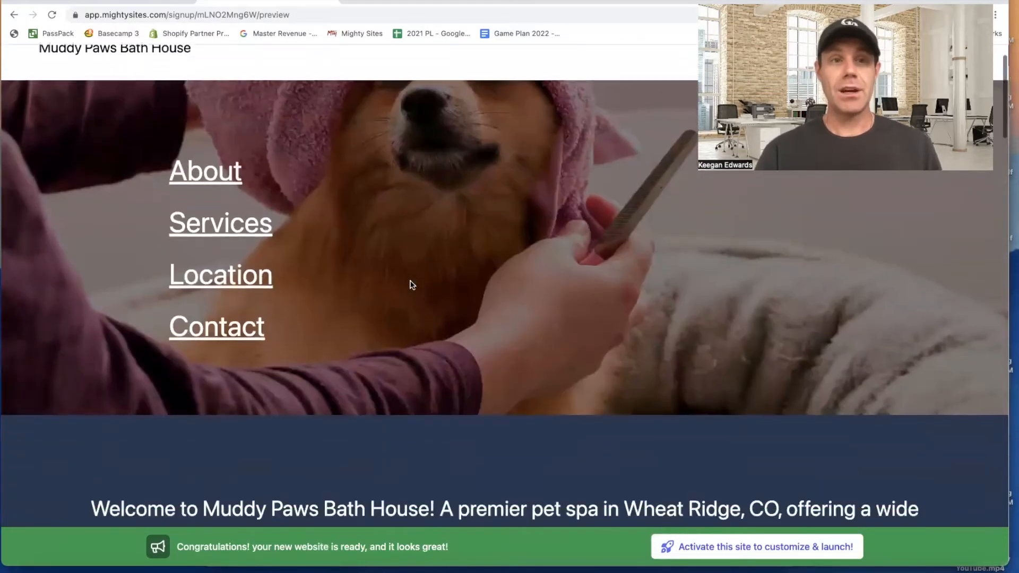
pyautogui.click(205, 171)
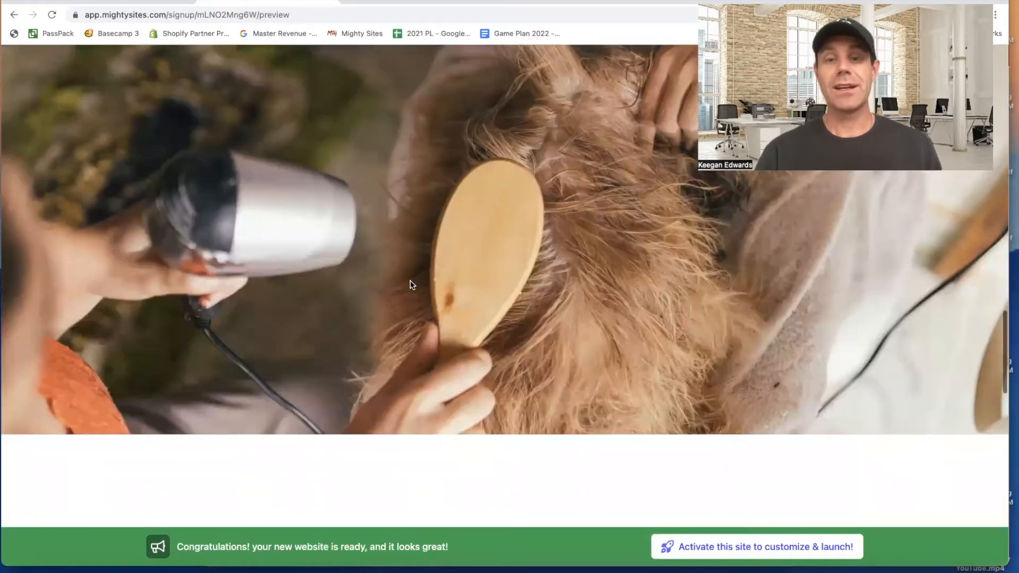
pyautogui.scroll(-3)
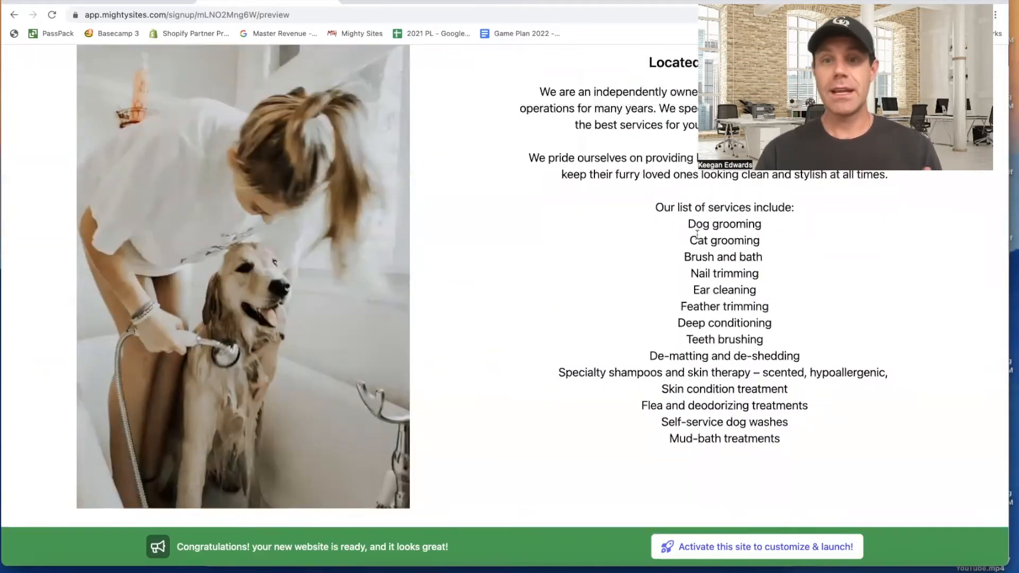
pyautogui.scroll(-3)
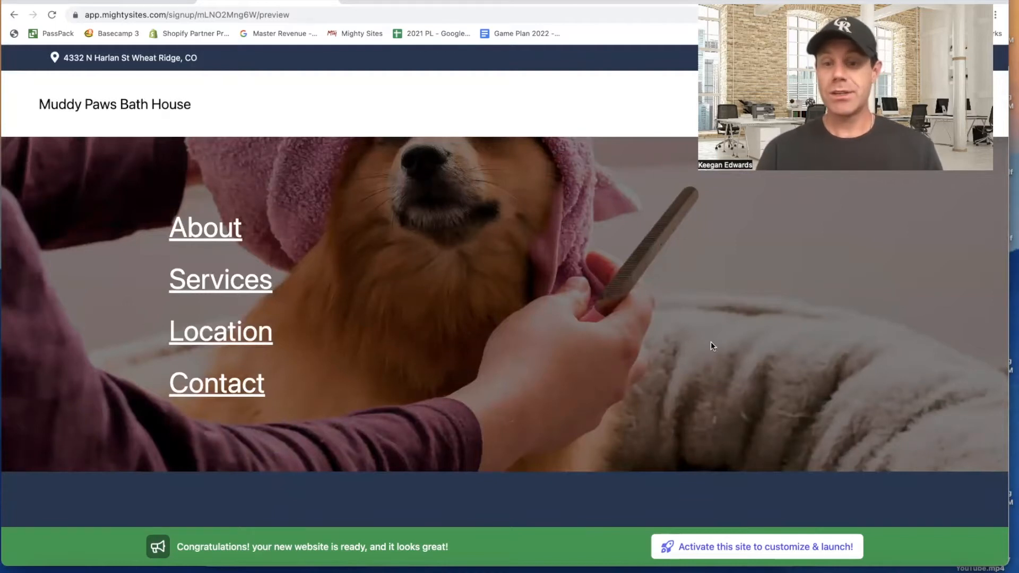
pyautogui.moveTo(764, 546)
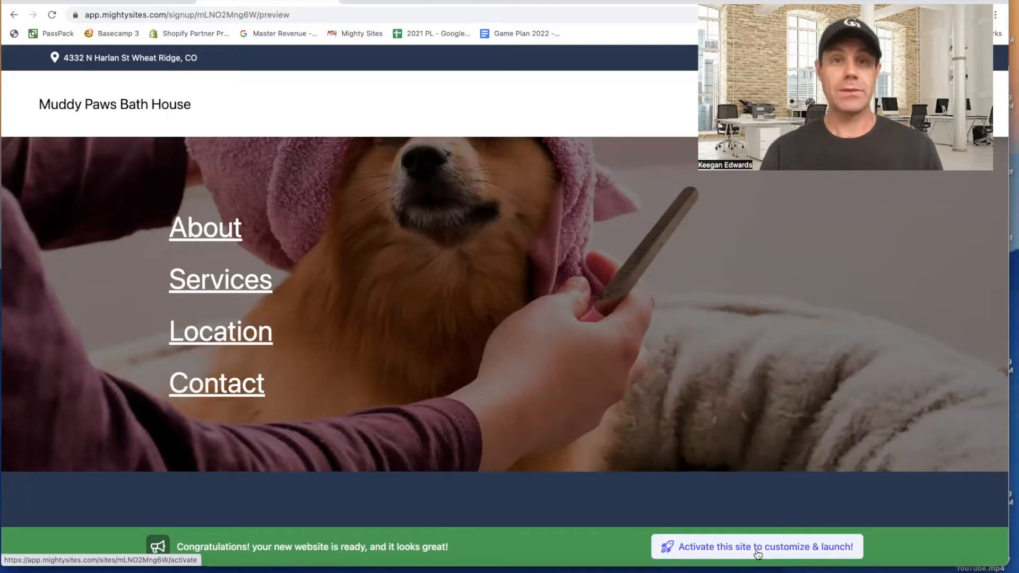
# Step: Activate the Muddy Paws site and confirm launching it live
pyautogui.click(756, 547)
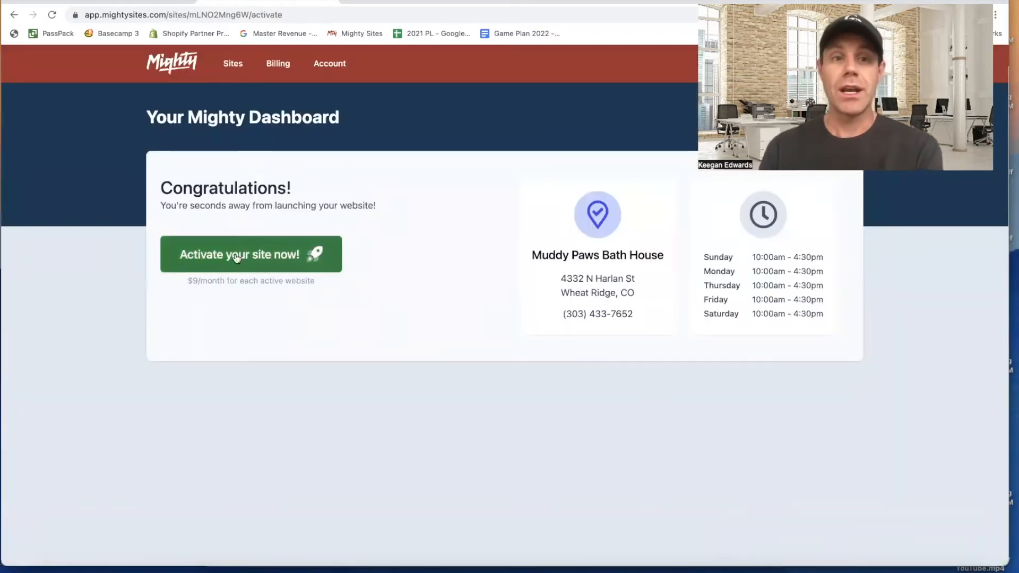
pyautogui.click(250, 254)
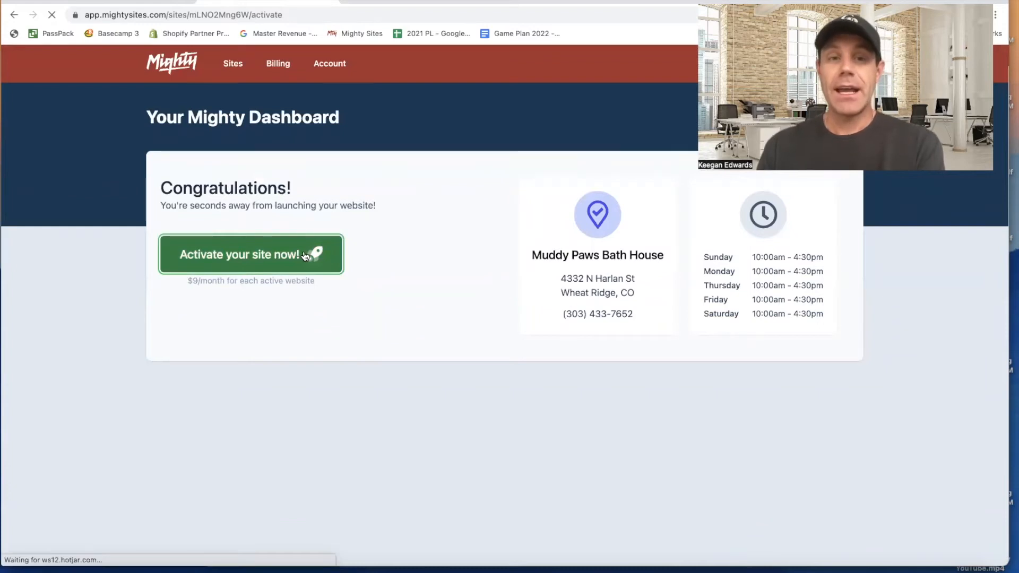
pyautogui.click(251, 255)
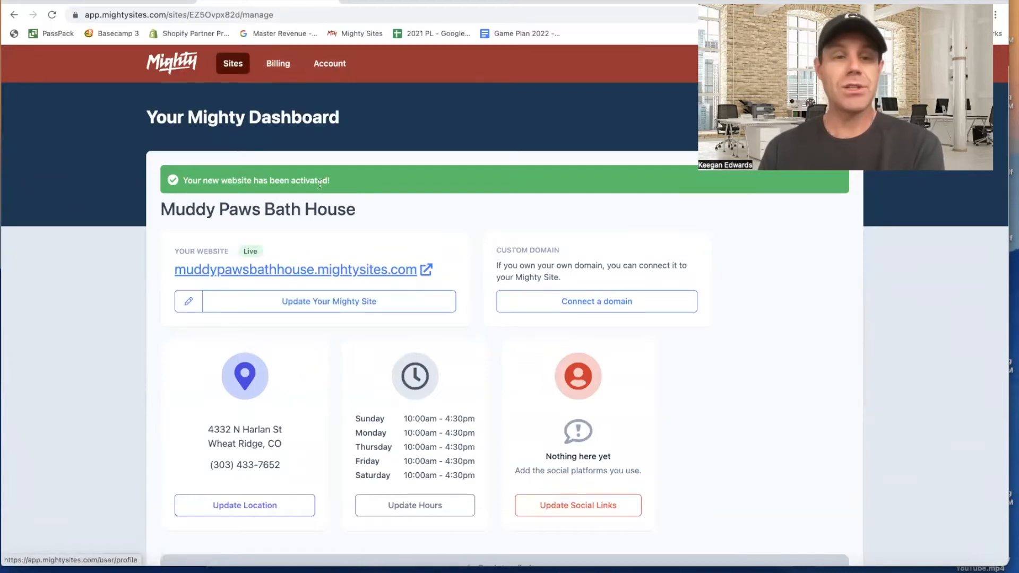
pyautogui.moveTo(328, 301)
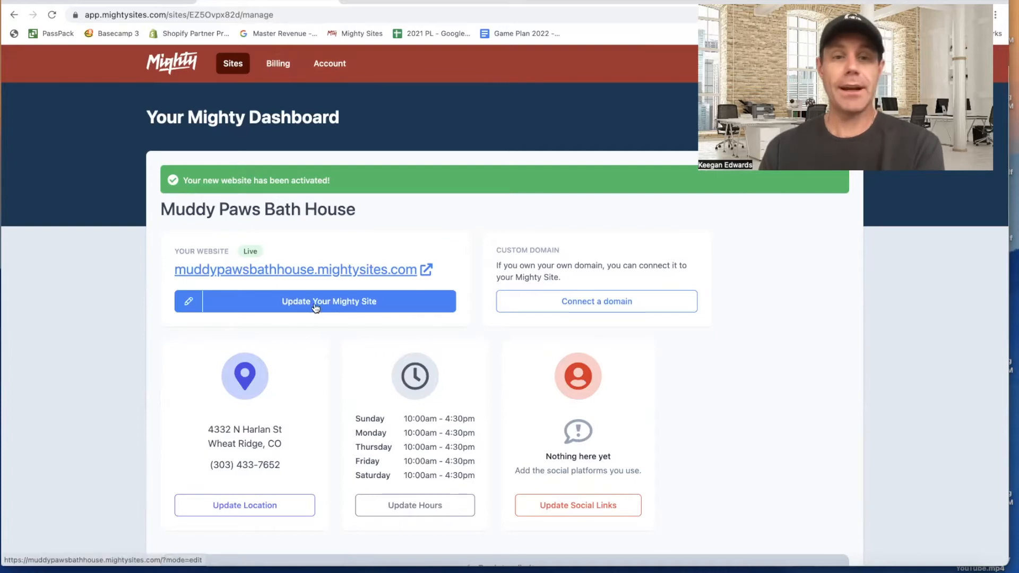
# Step: Enter editing mode on the live site and bring up the top bar's location details form
pyautogui.click(328, 301)
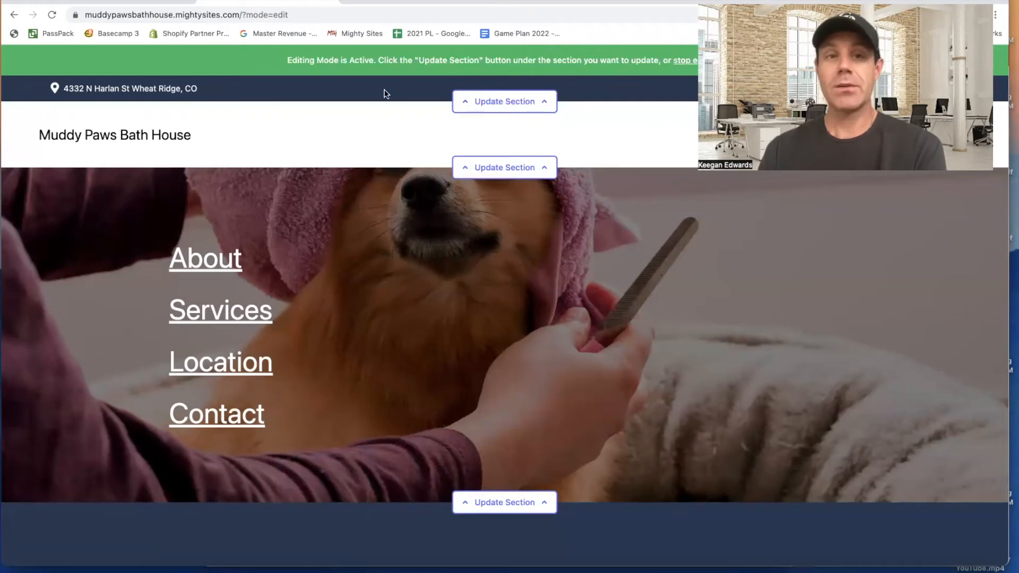
pyautogui.click(503, 102)
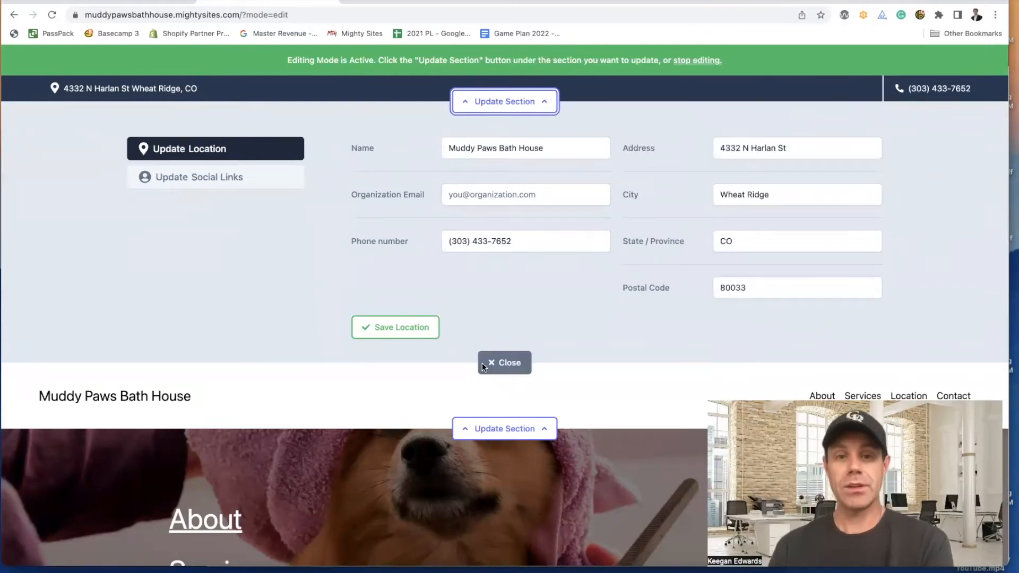
pyautogui.click(504, 363)
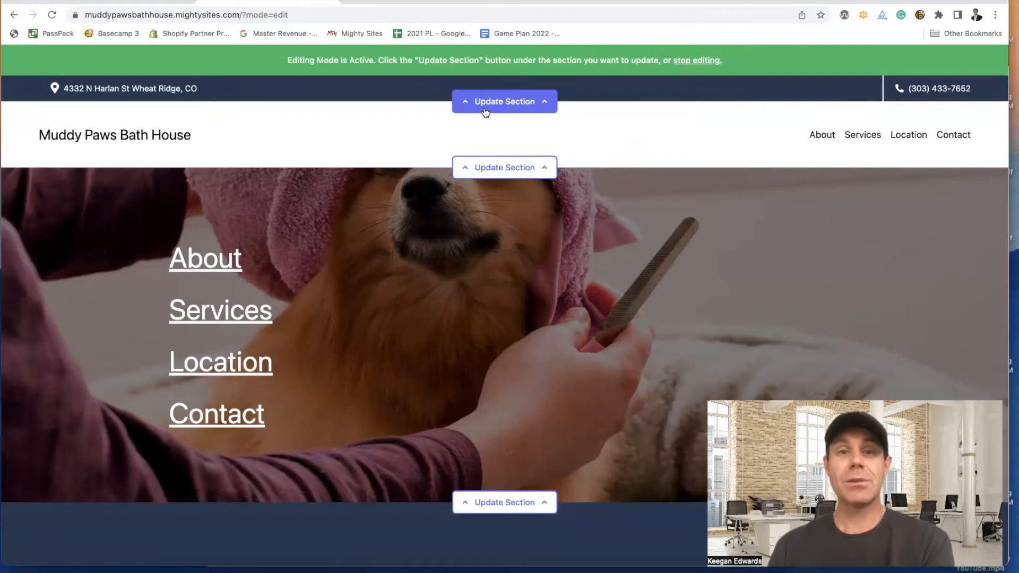
pyautogui.click(504, 102)
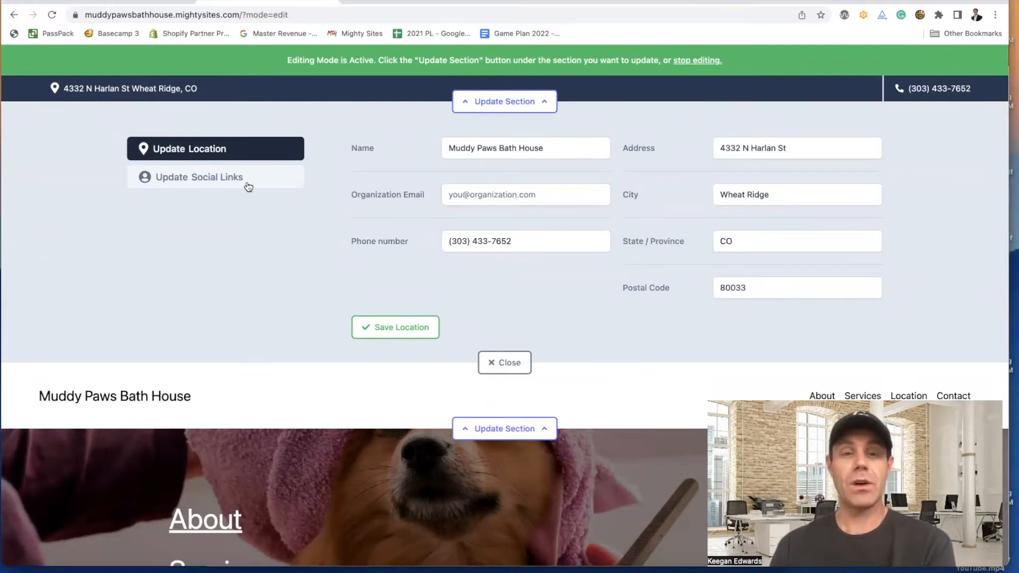
# Step: Add social links for twitter.com/MightySitesUSA, a YouTube channel and facebook.com/MightySites, then save
pyautogui.click(199, 177)
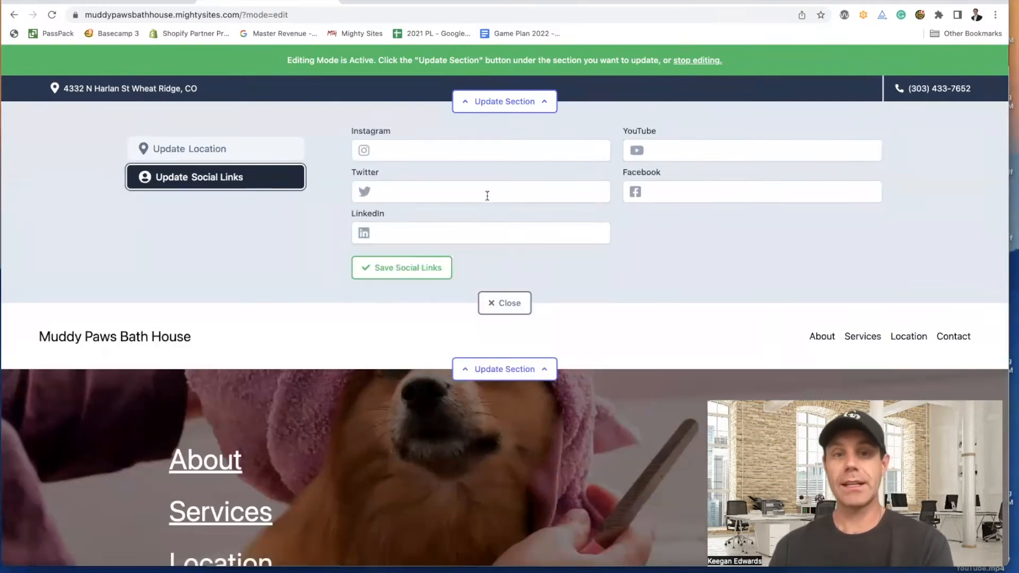
pyautogui.write('https://twitter.com/MightySitesUSA')
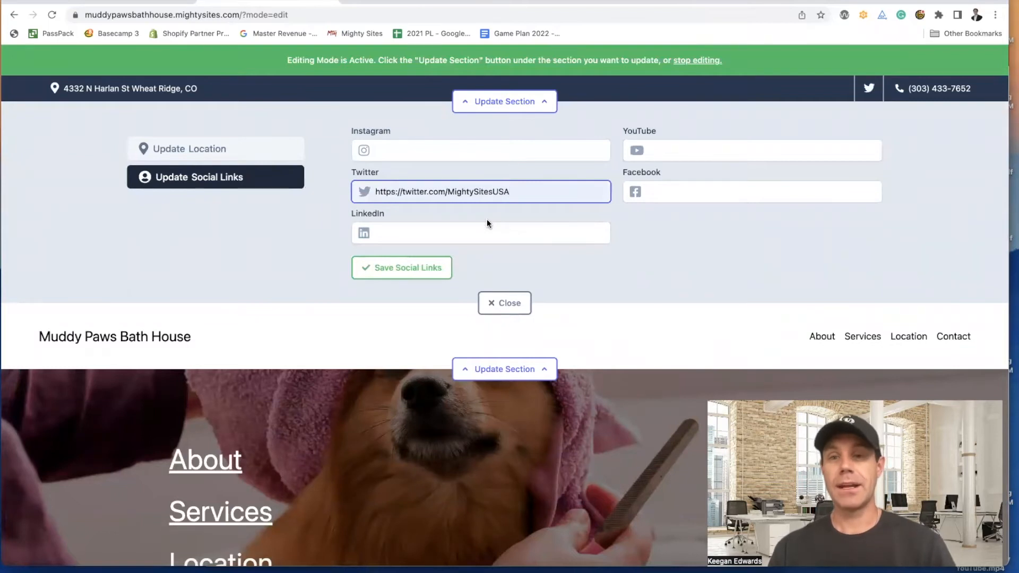
pyautogui.click(753, 150)
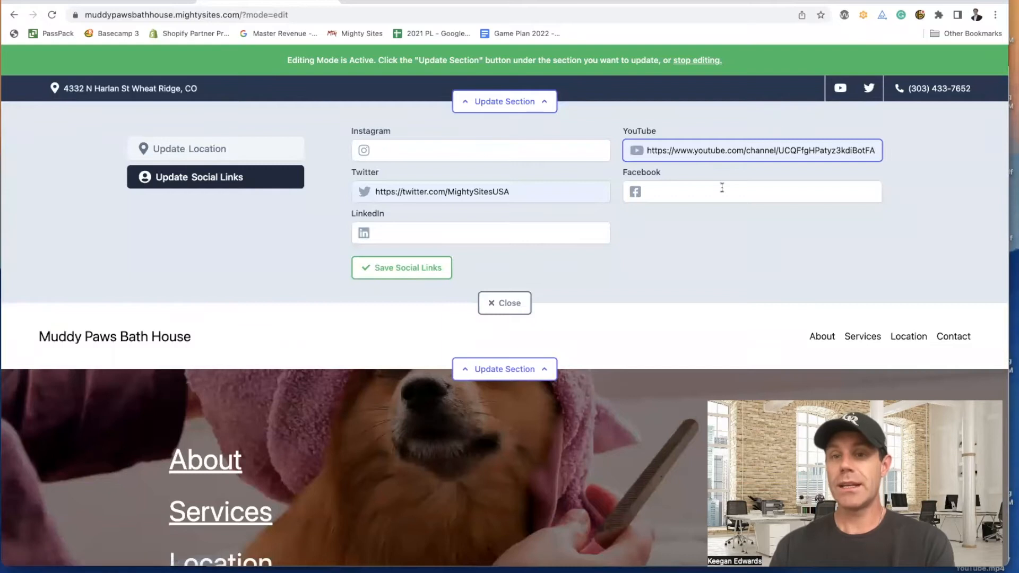
pyautogui.write('https://www.facebook.com/MightySites')
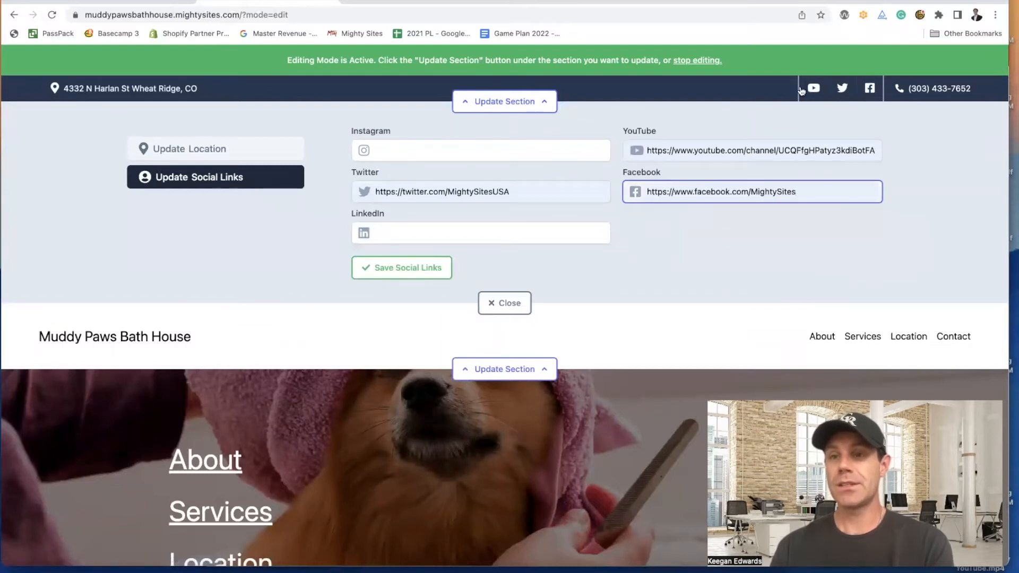
pyautogui.click(401, 267)
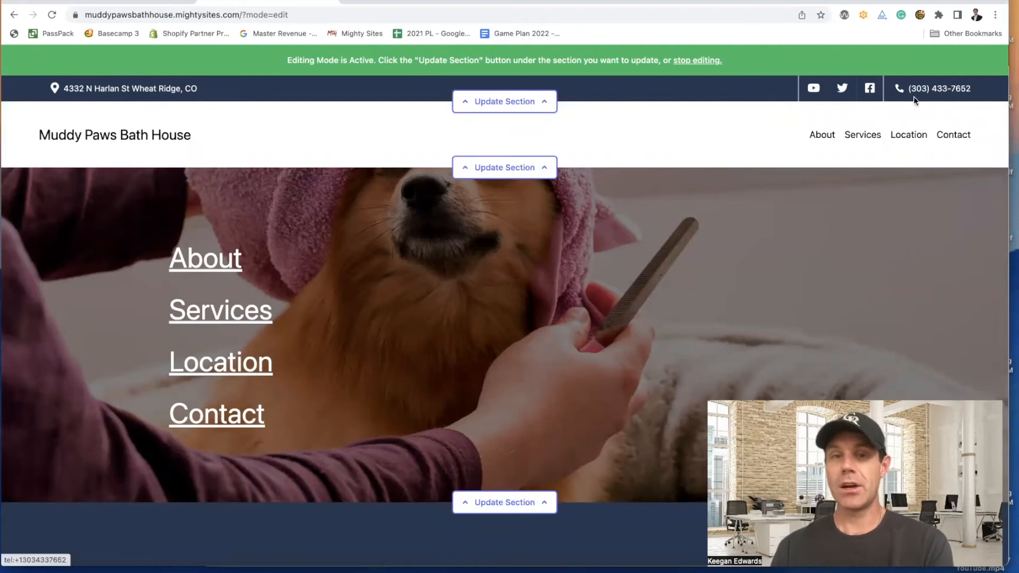
pyautogui.click(504, 167)
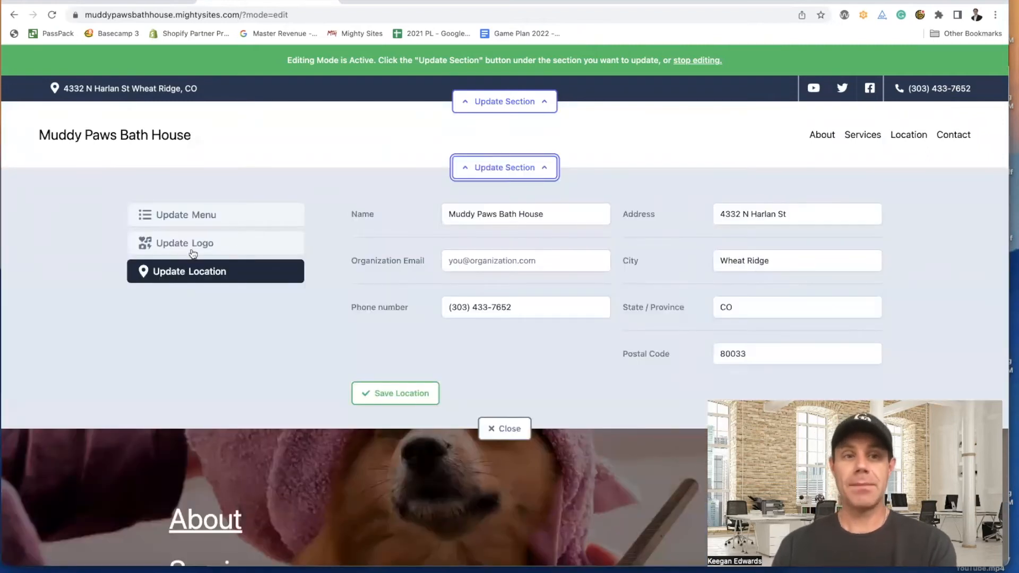
pyautogui.click(184, 242)
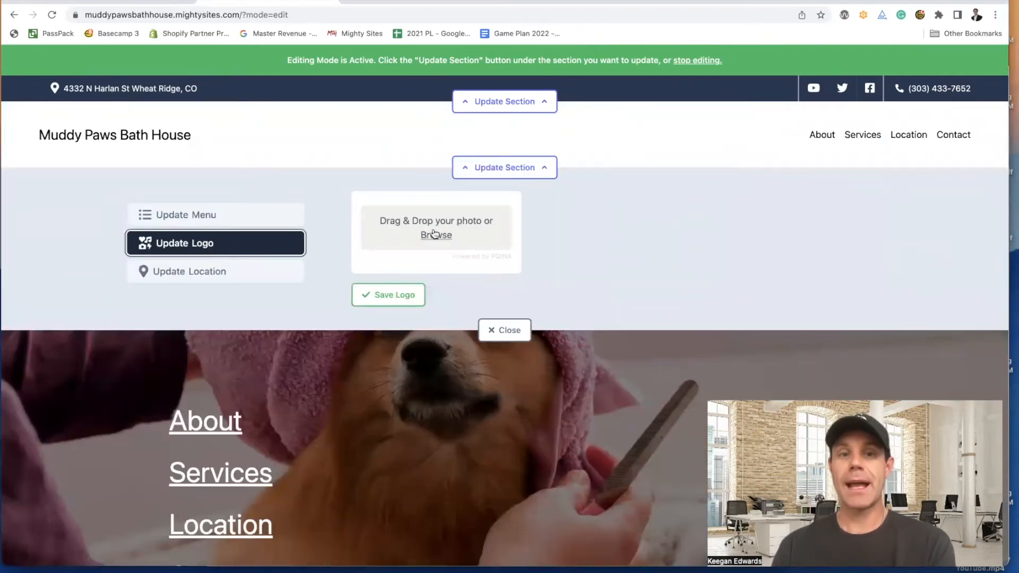
pyautogui.click(437, 235)
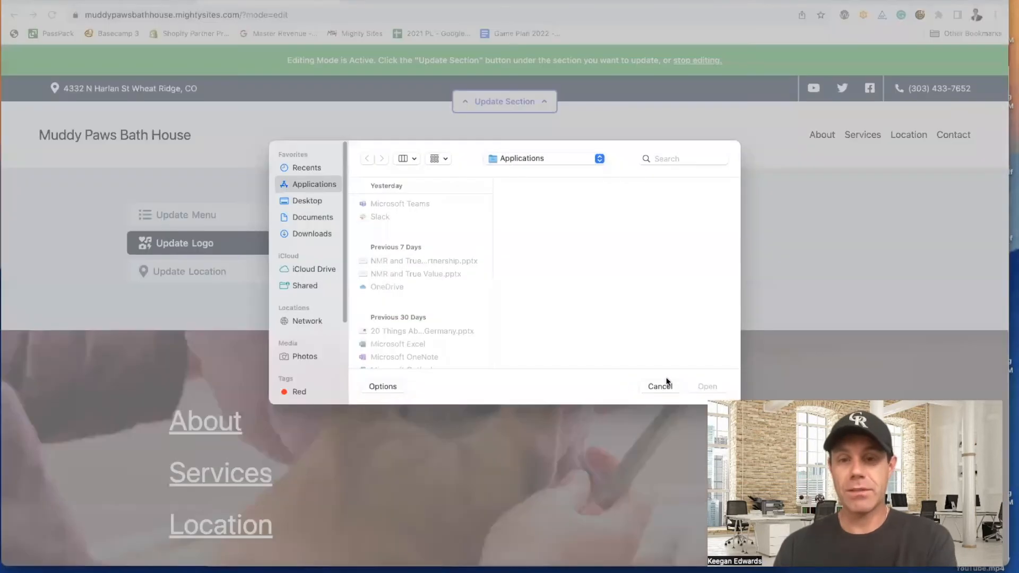
pyautogui.click(658, 386)
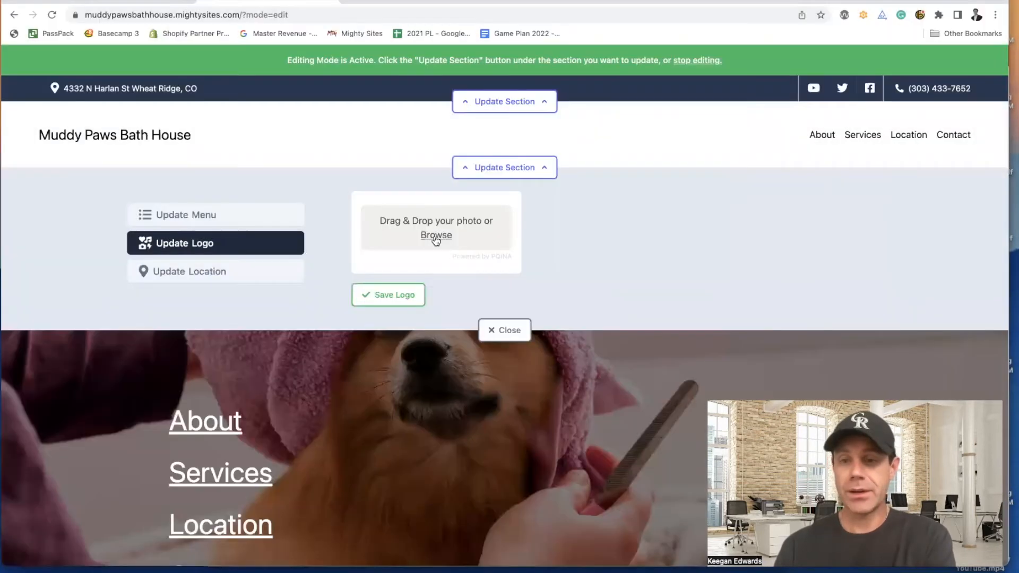
pyautogui.moveTo(366, 235)
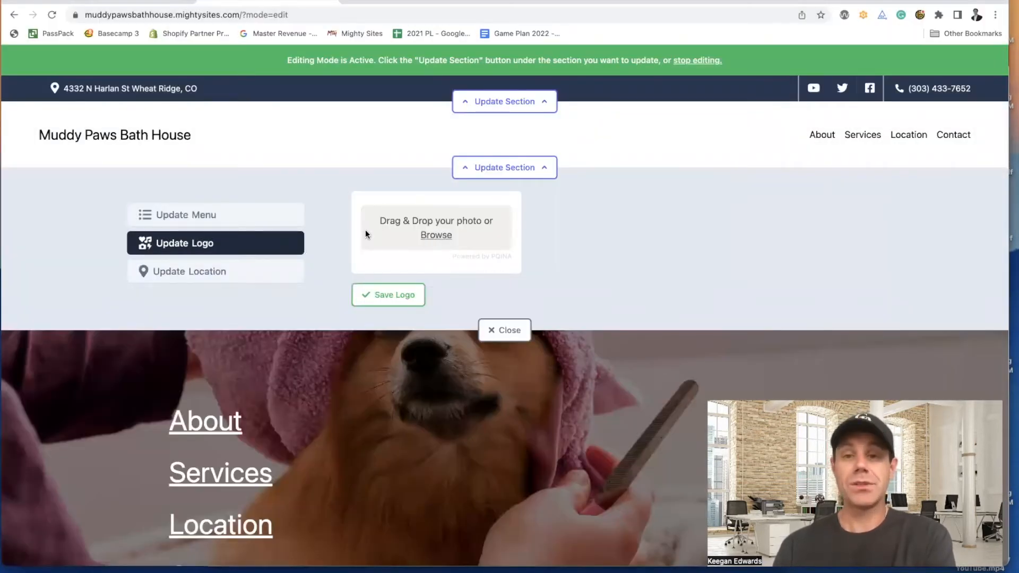
pyautogui.click(186, 215)
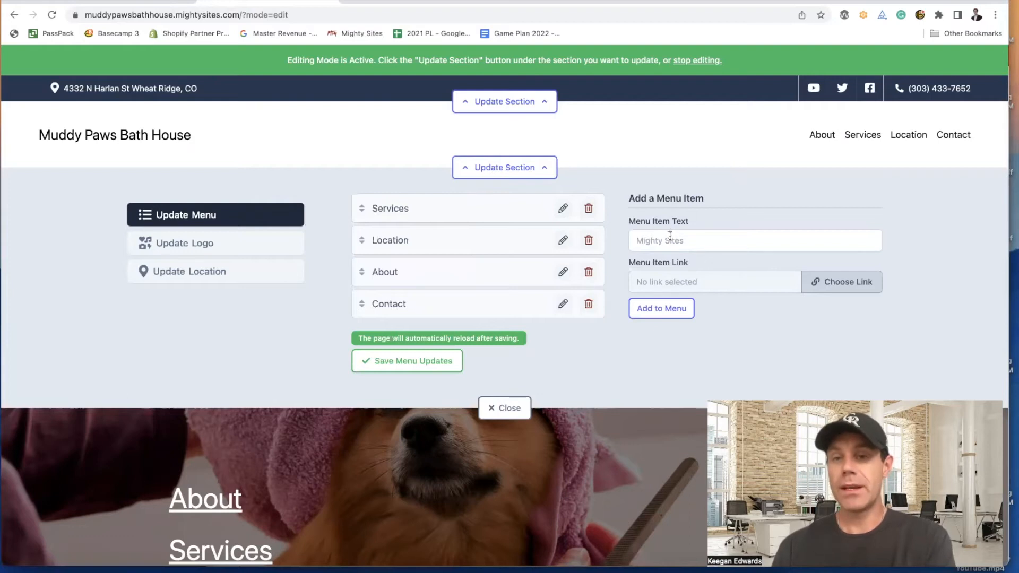
pyautogui.click(215, 272)
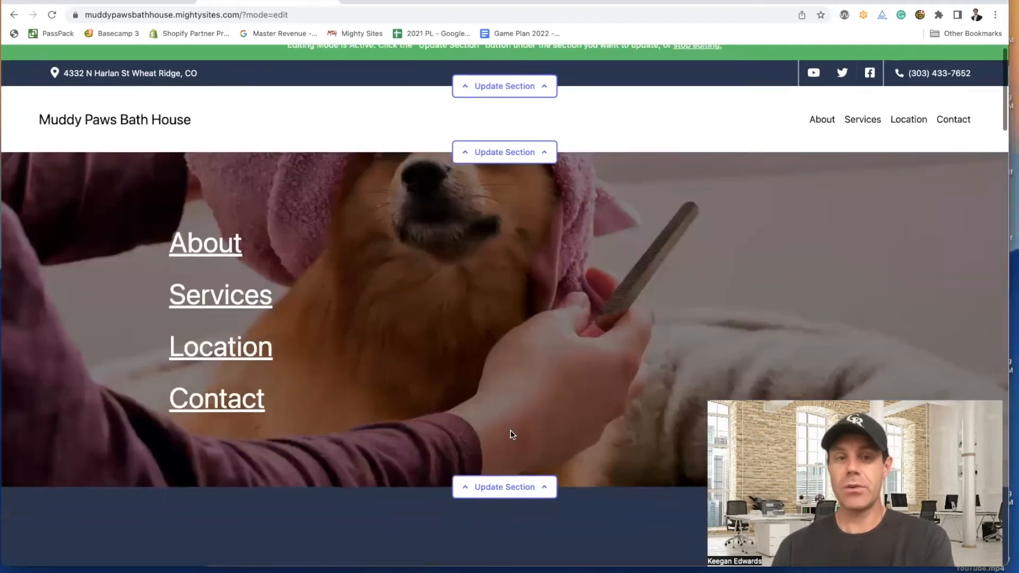
pyautogui.click(504, 151)
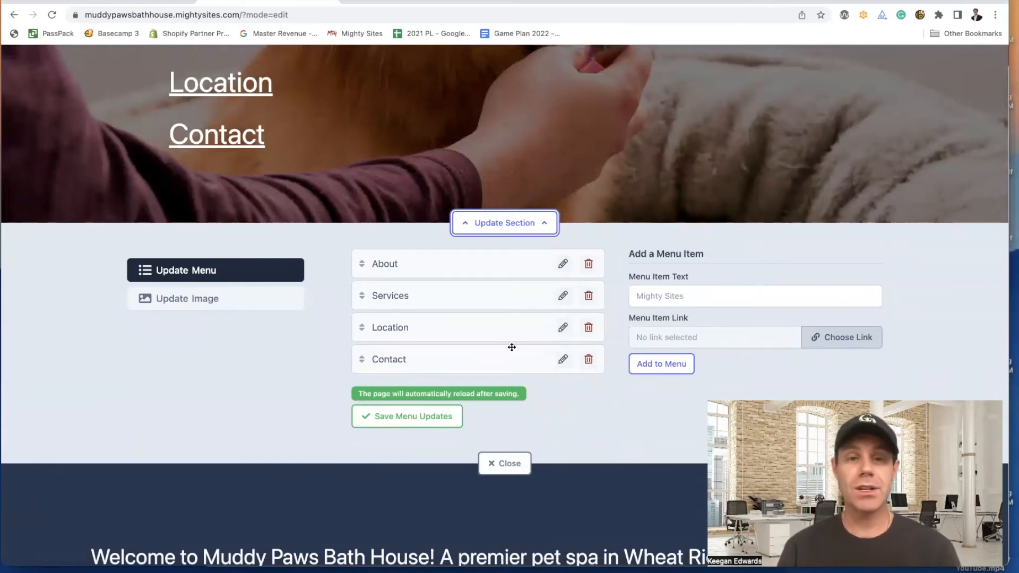
pyautogui.click(214, 298)
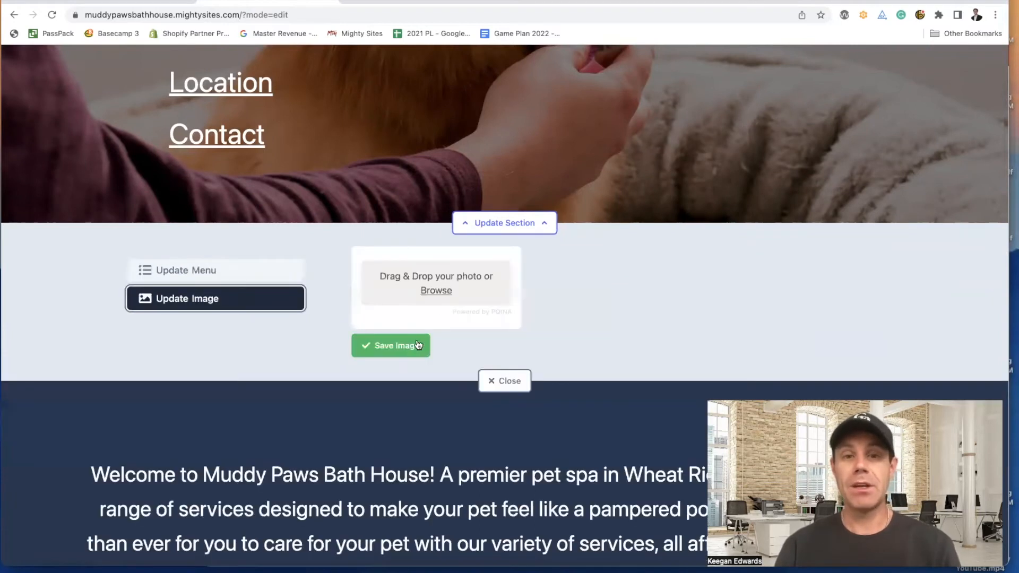
pyautogui.click(435, 290)
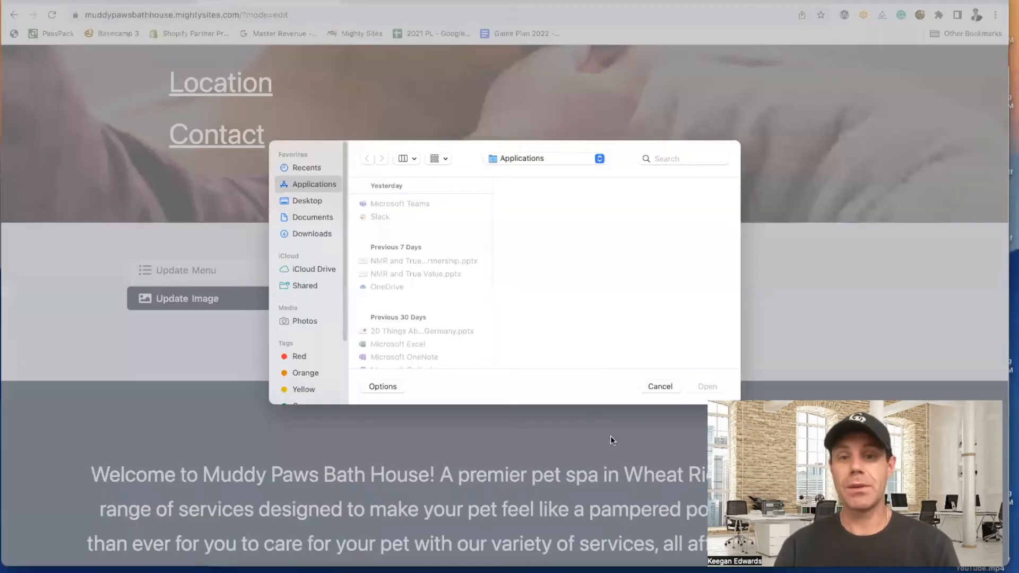
pyautogui.click(659, 386)
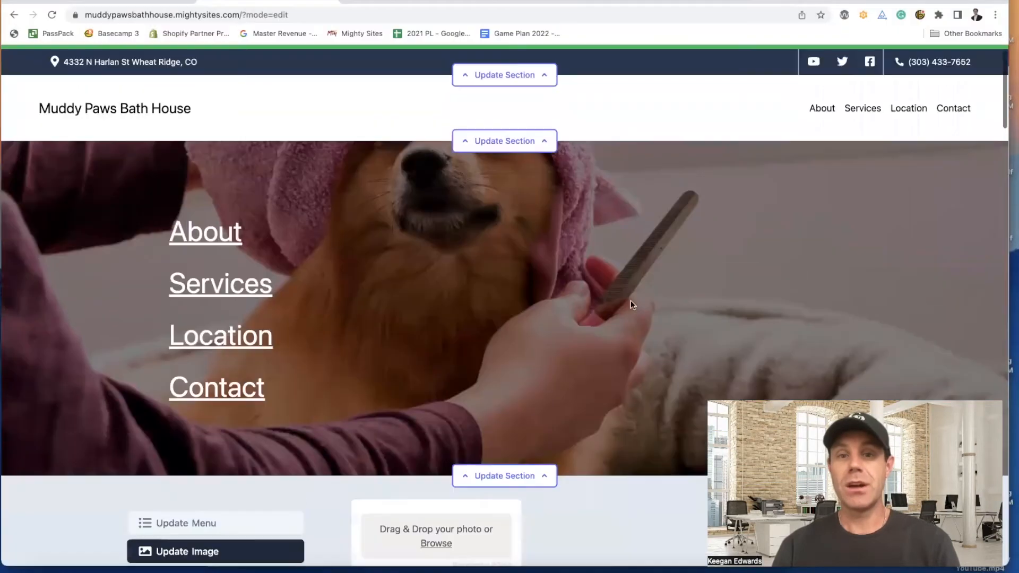
pyautogui.scroll(-3)
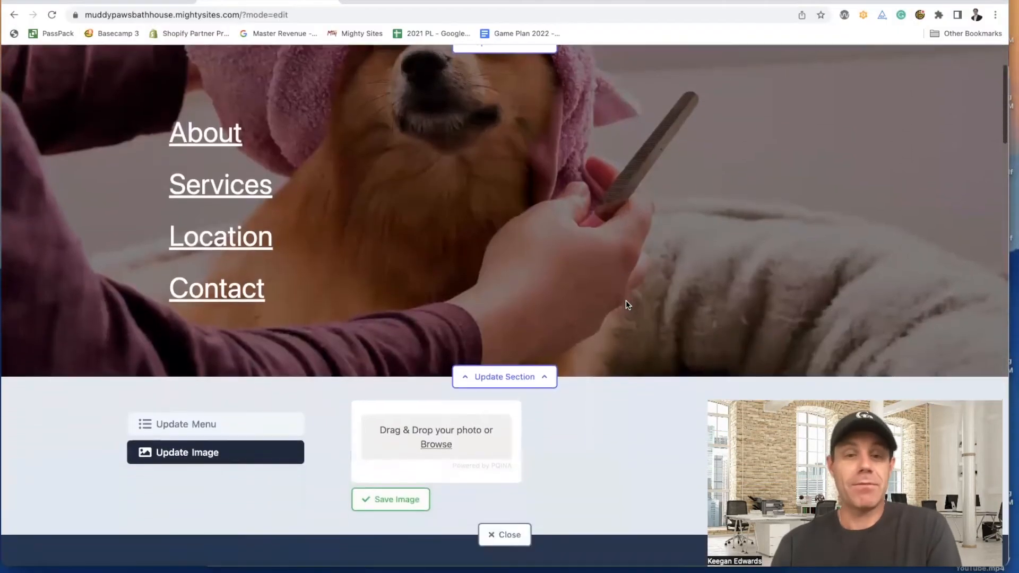
pyautogui.click(185, 424)
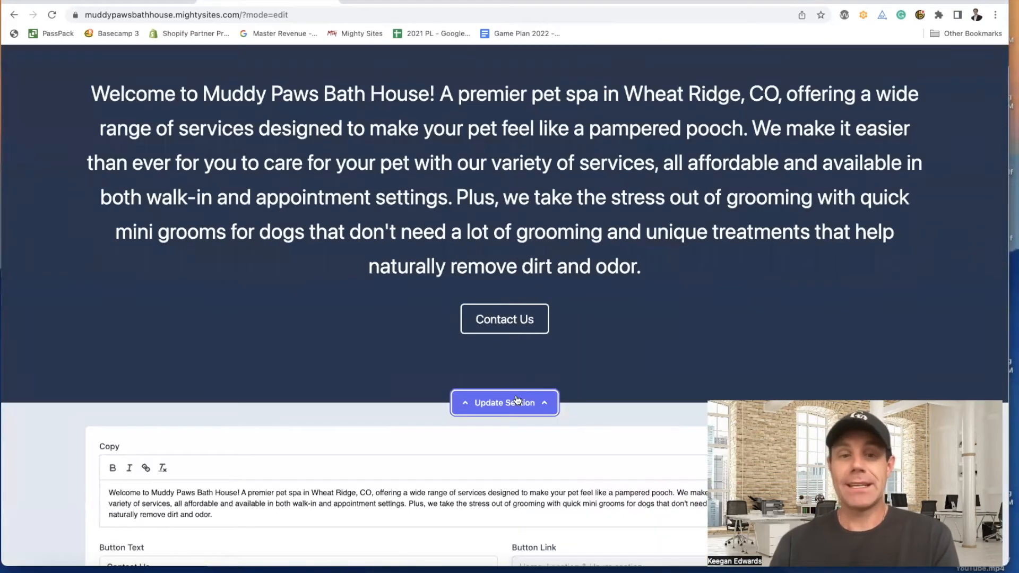
pyautogui.scroll(-3)
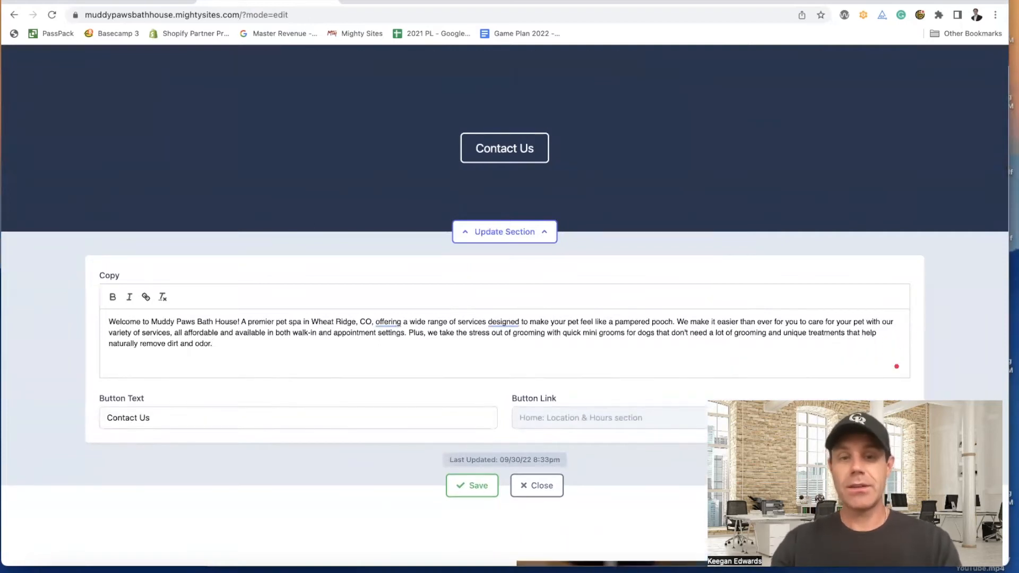
pyautogui.write('We are a pet')
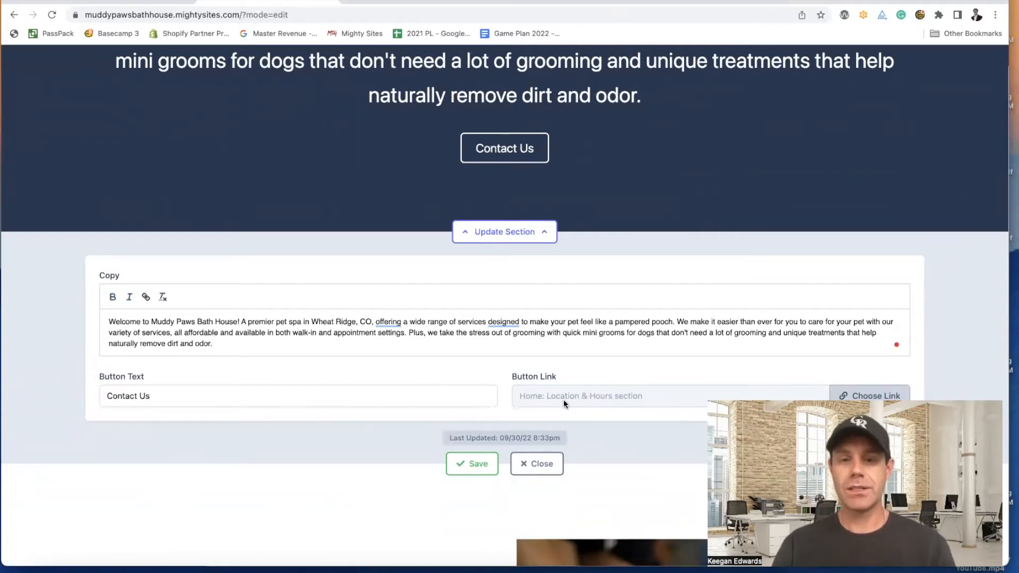
pyautogui.scroll(-3)
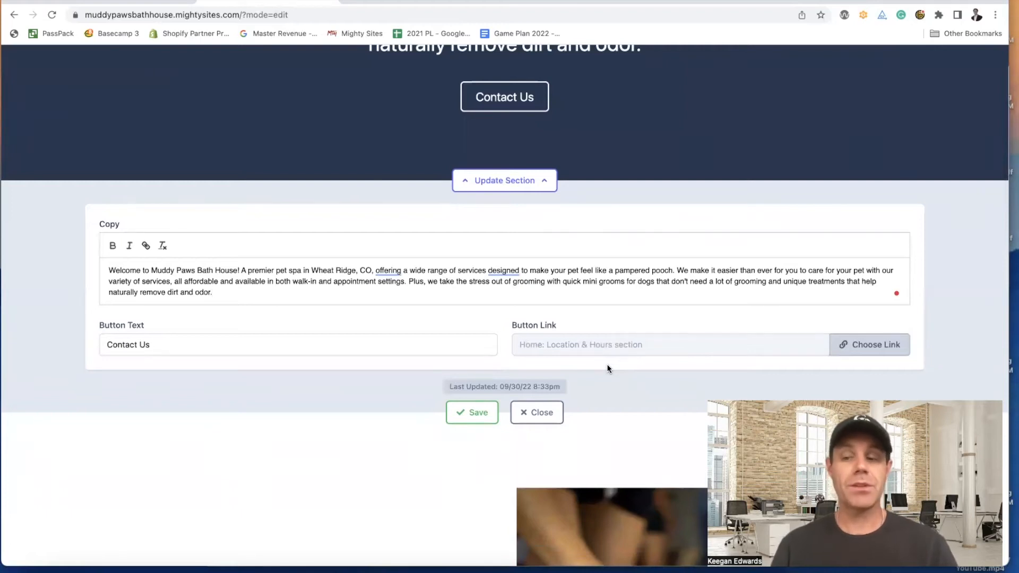
pyautogui.moveTo(301, 336)
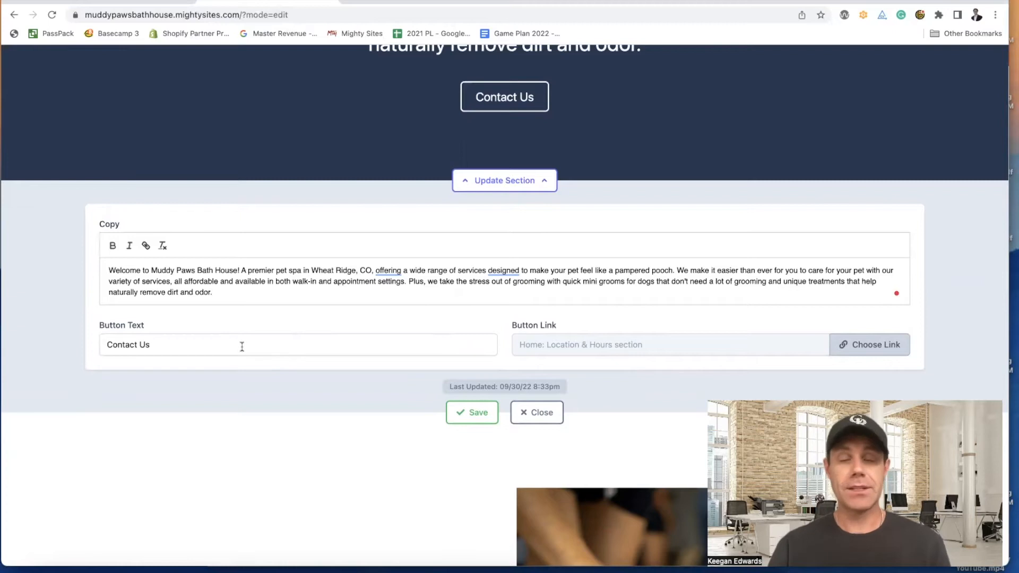
# Step: Link the welcome button to the Click to Call action from the Actions choices
pyautogui.click(870, 344)
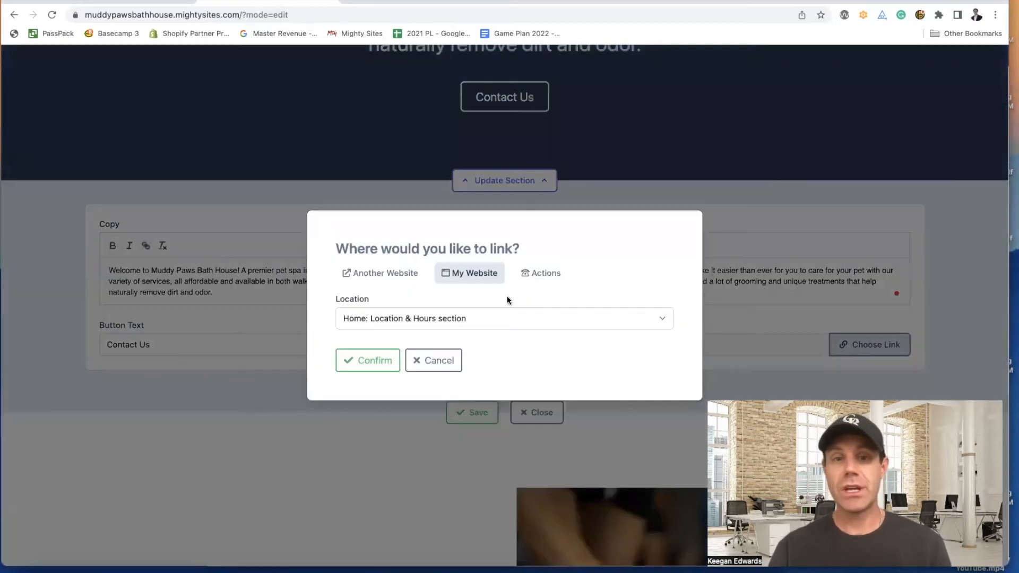
pyautogui.click(503, 318)
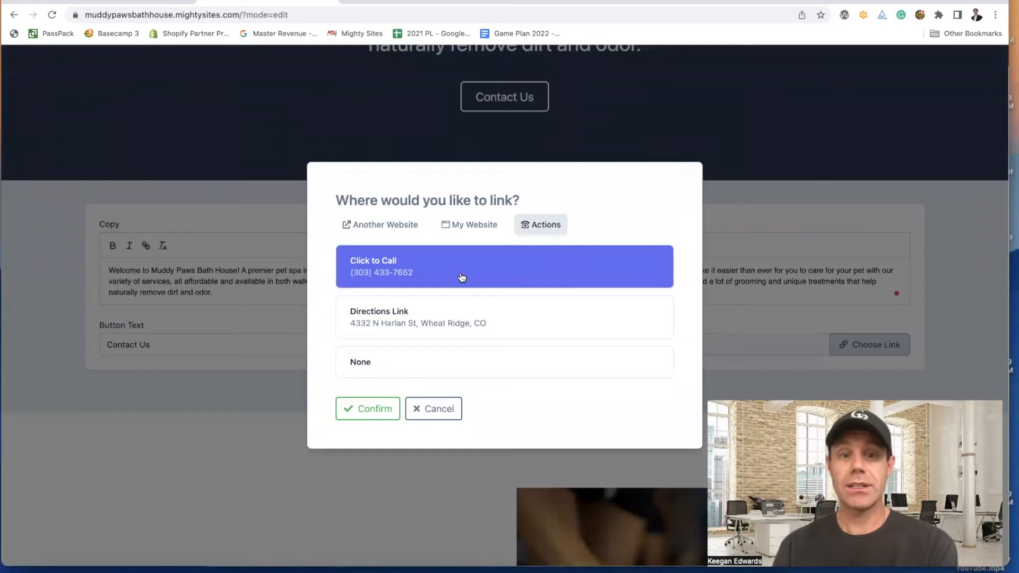
pyautogui.click(368, 409)
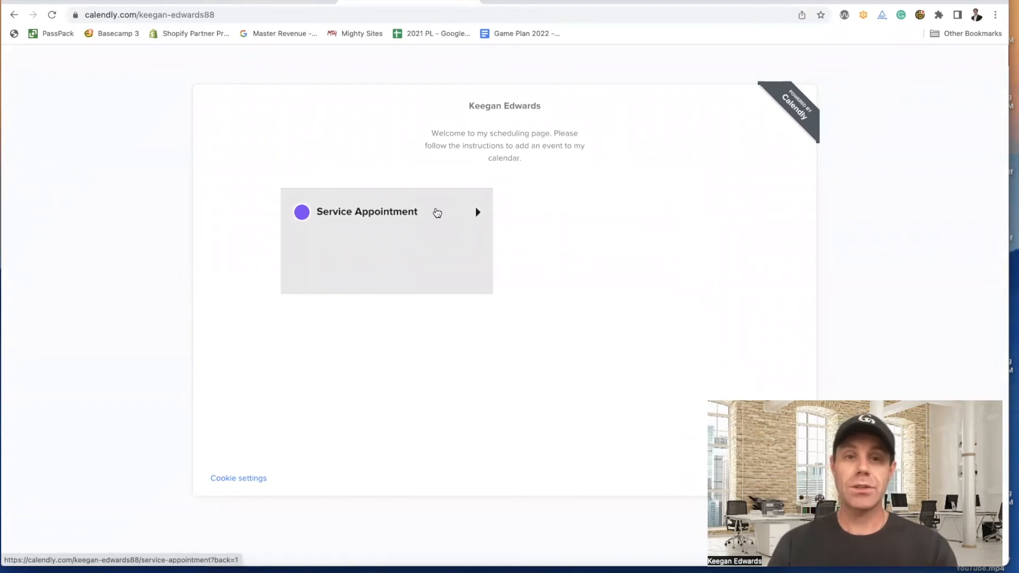
# Step: Switch to the Calendly tab showing the Service Appointment scheduling page
pyautogui.click(150, 14)
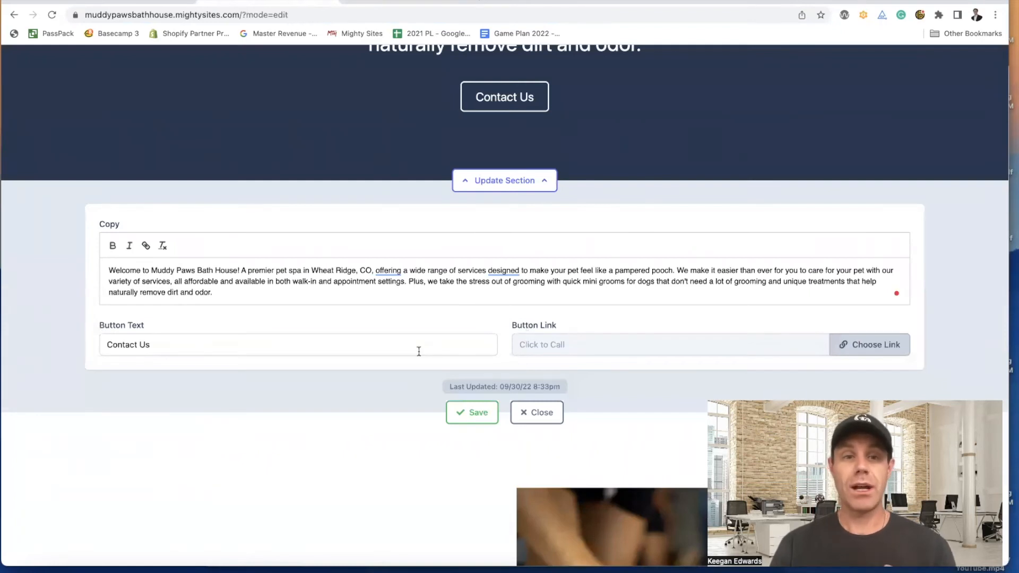
# Step: Change the welcome button label to Book Now
pyautogui.write('Book A Pet Grooming Appointment')
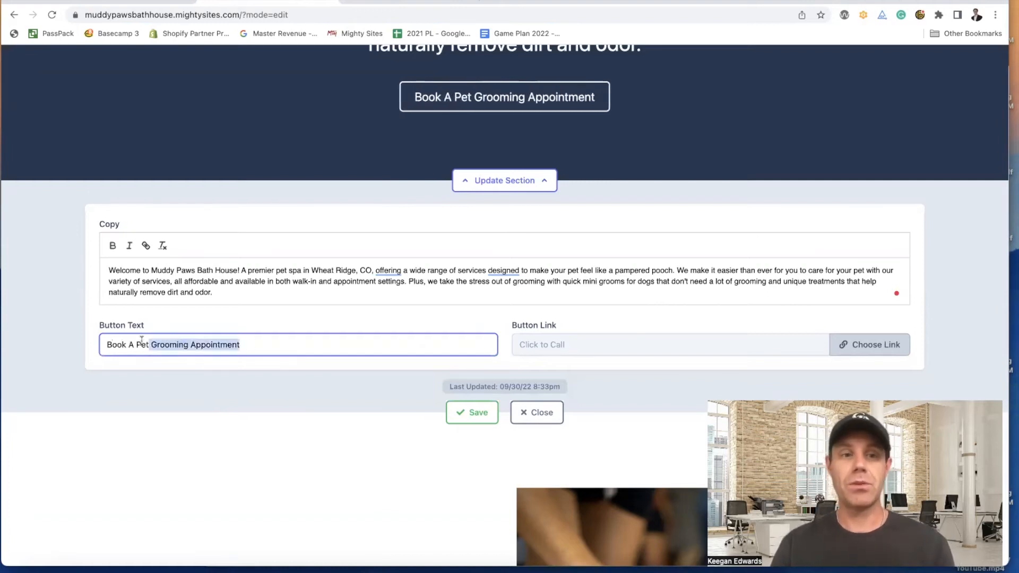
pyautogui.write('Boo')
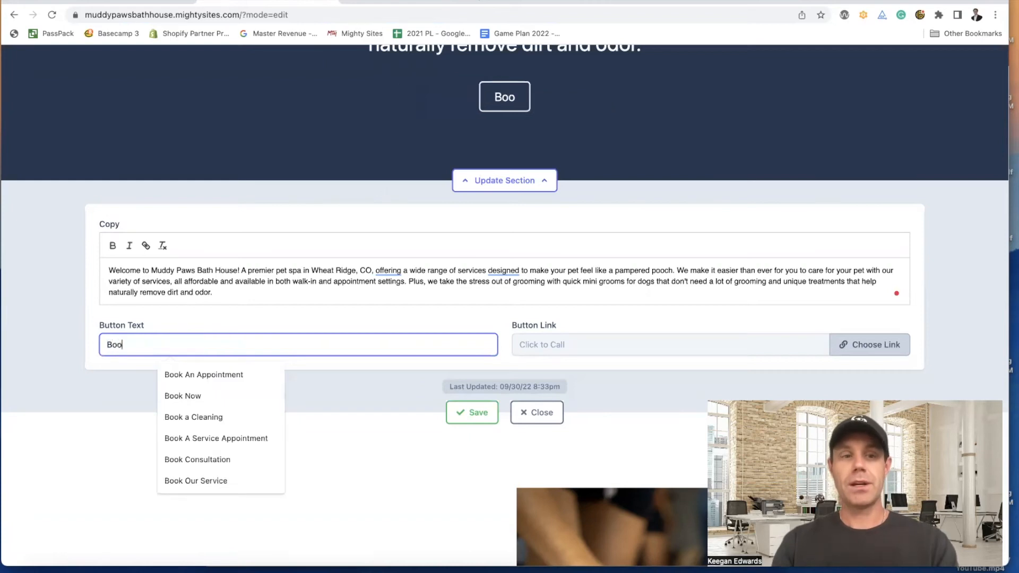
pyautogui.click(183, 396)
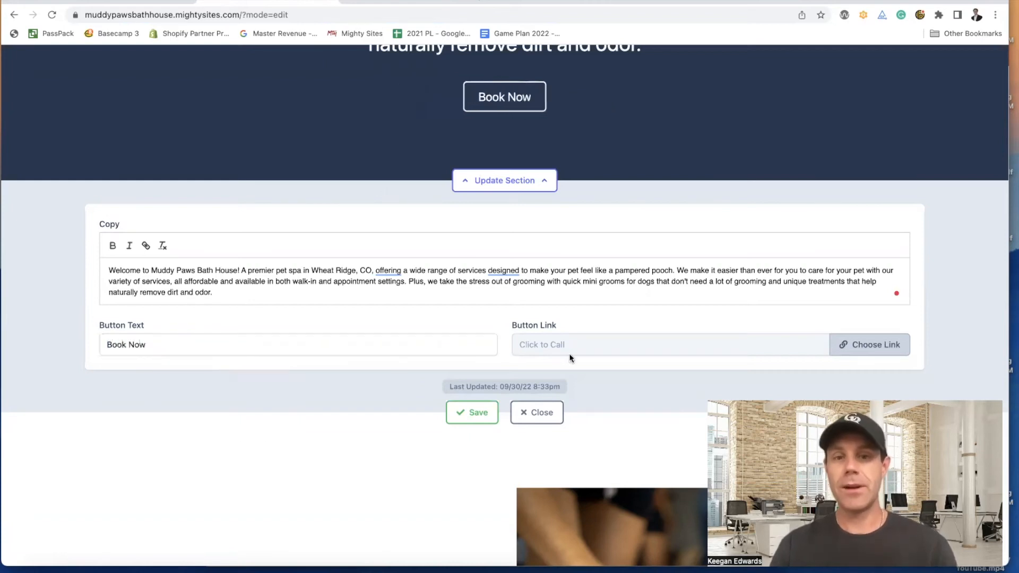
pyautogui.click(869, 345)
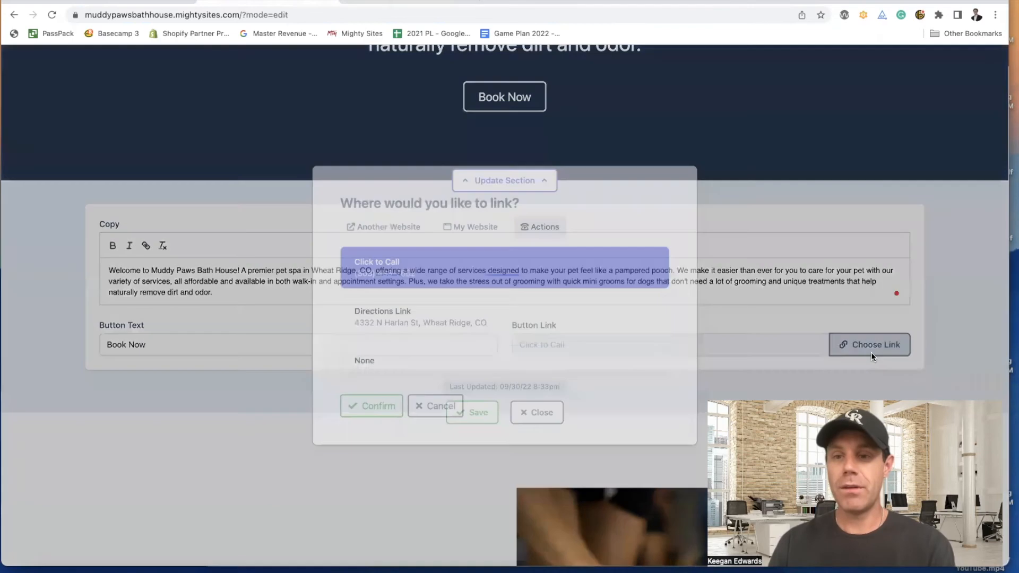
pyautogui.click(869, 344)
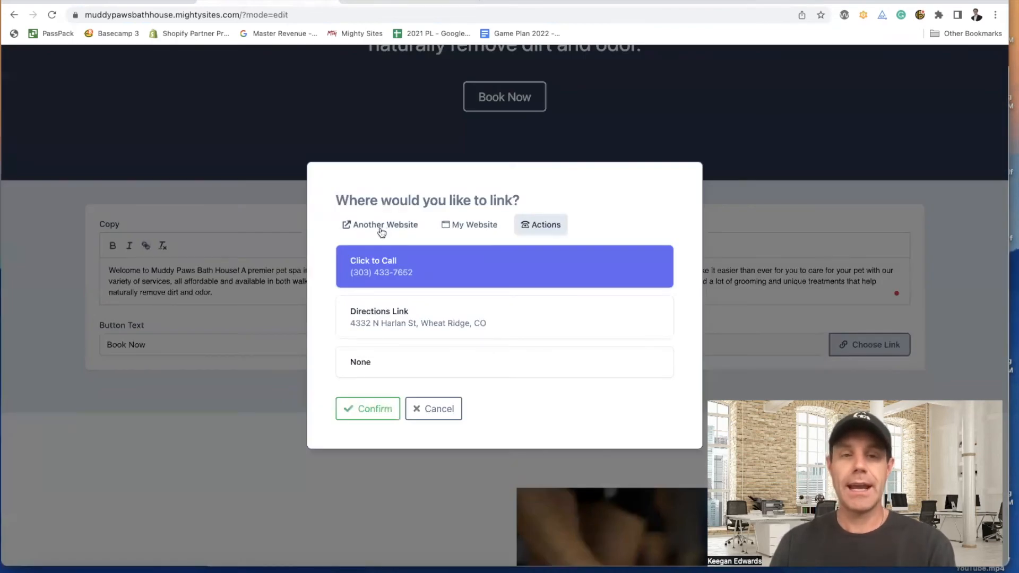
pyautogui.click(385, 224)
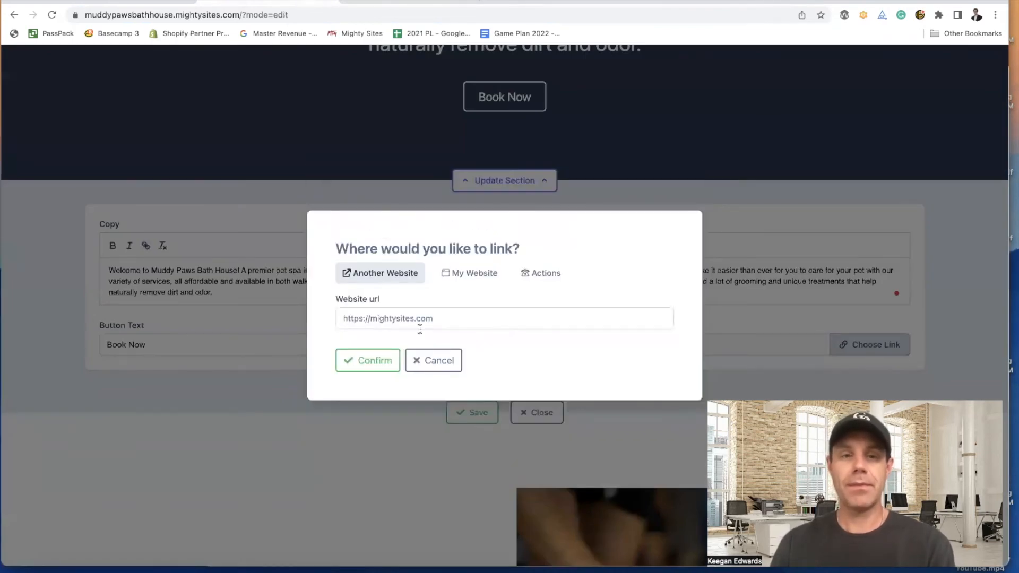
pyautogui.write('https://calendly.com/keegan-edwards88')
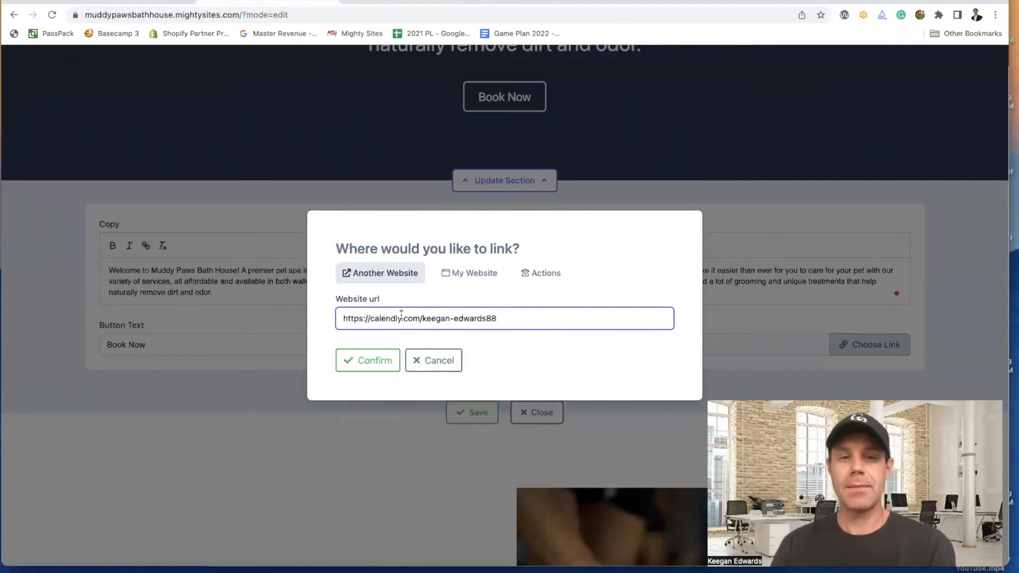
pyautogui.click(368, 360)
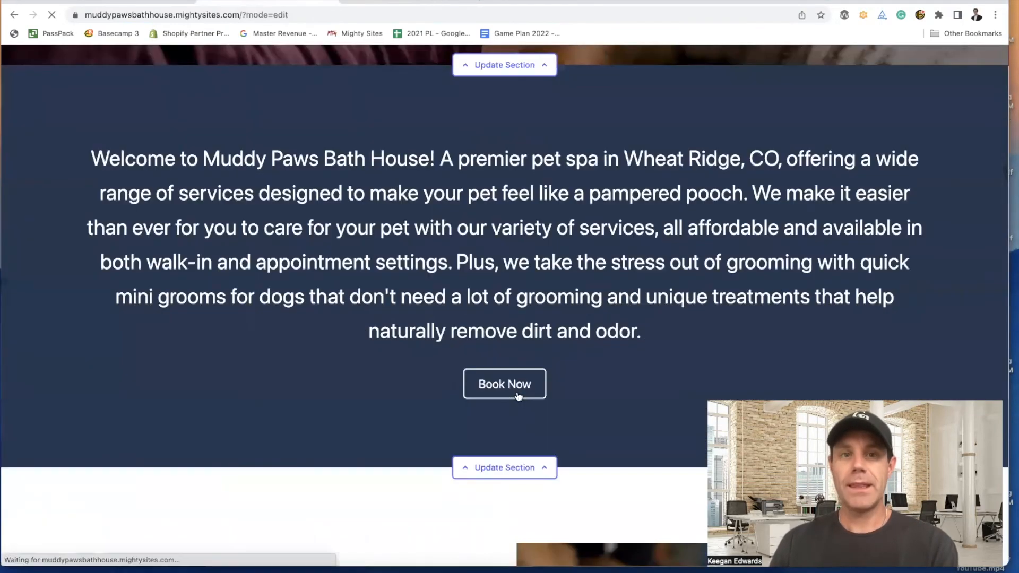
pyautogui.click(504, 383)
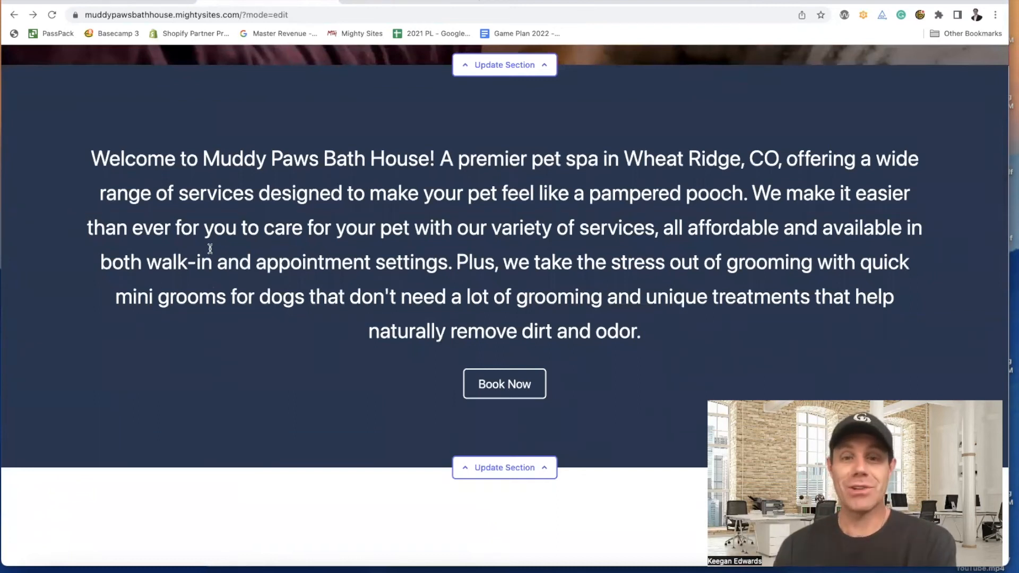
pyautogui.scroll(-3)
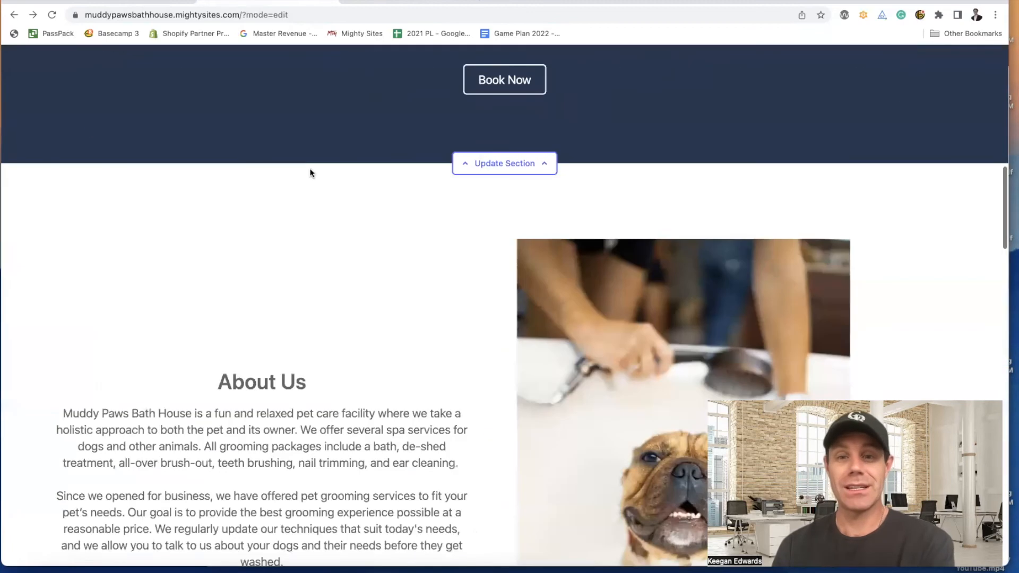
pyautogui.scroll(-3)
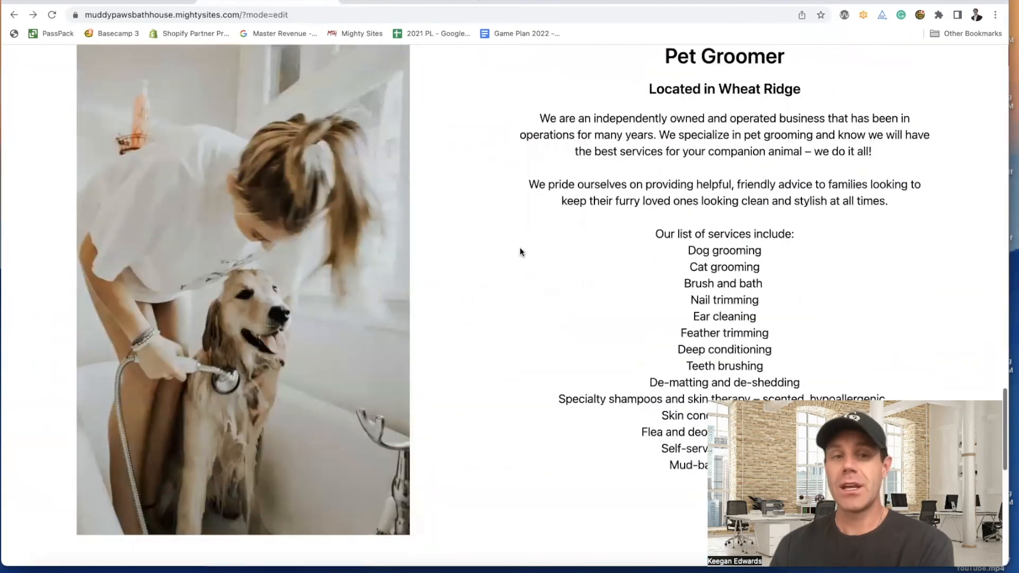
pyautogui.scroll(-3)
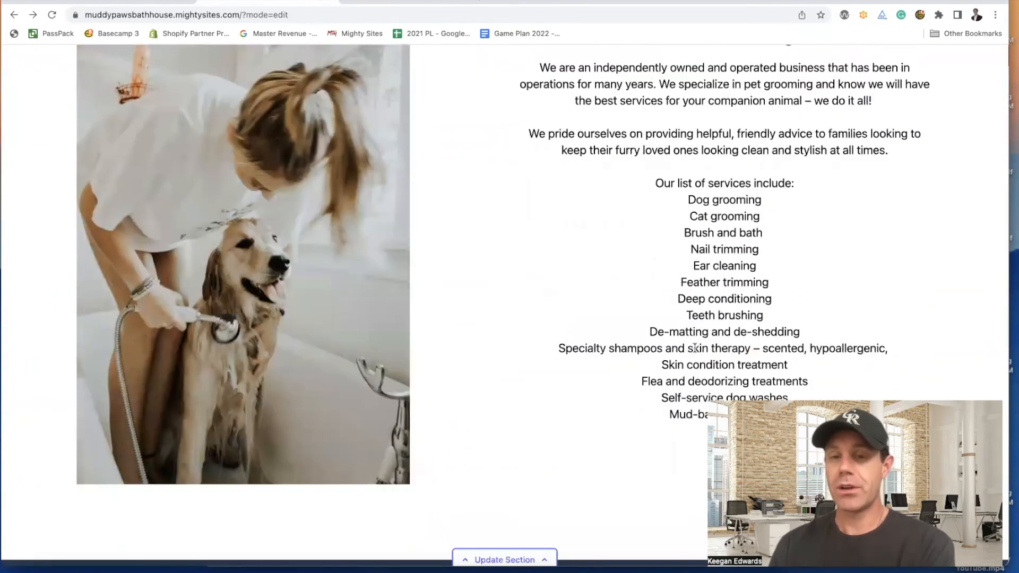
pyautogui.scroll(-3)
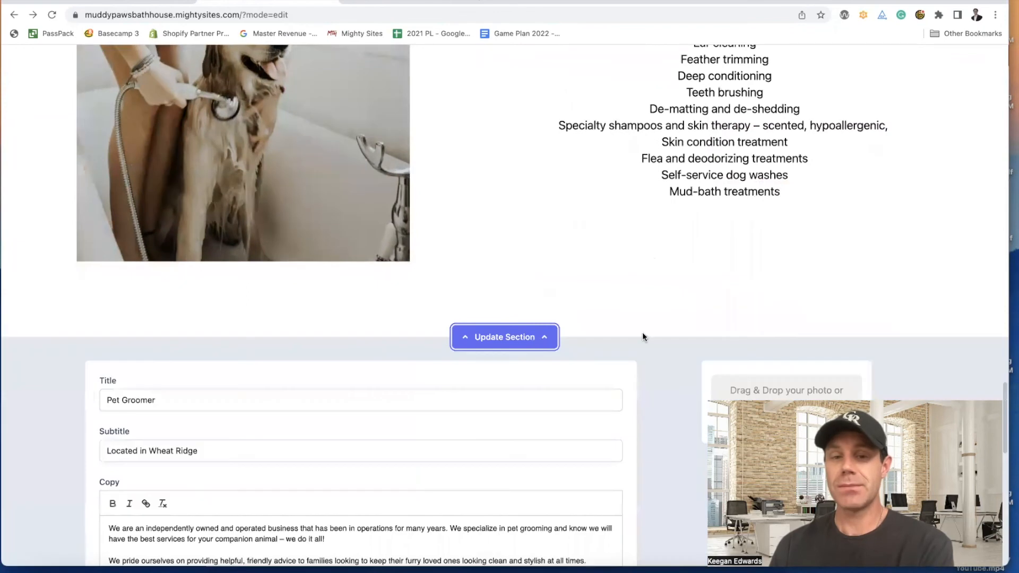
pyautogui.scroll(-3)
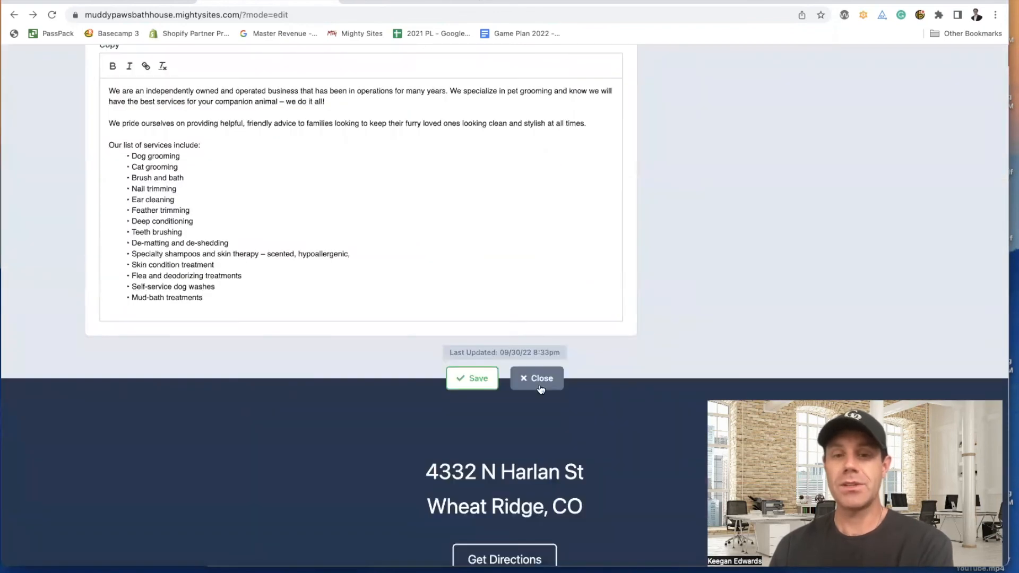
pyautogui.click(536, 378)
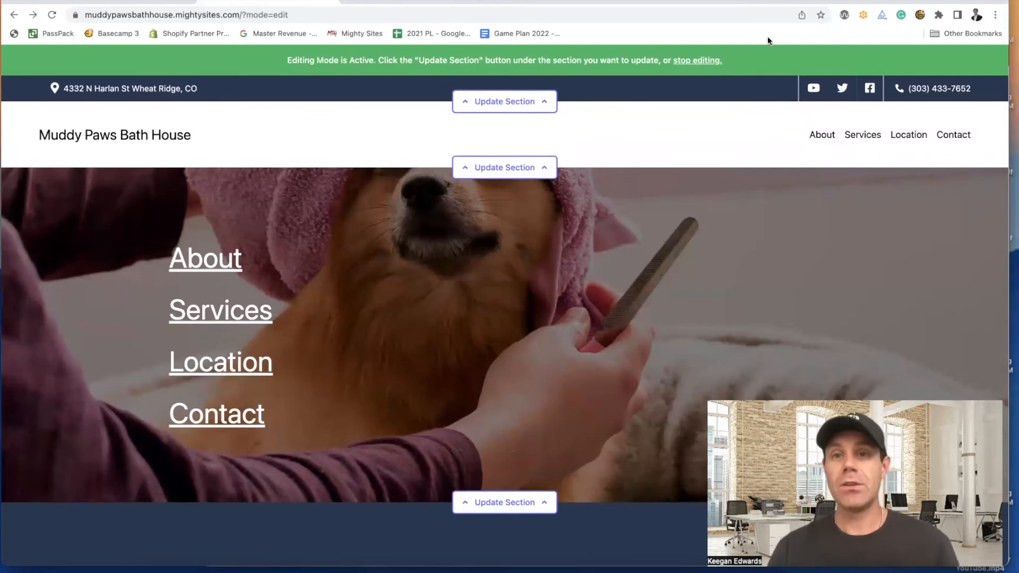
# Step: Turn off live-site editing and return to the Muddy Paws site dashboard
pyautogui.click(697, 60)
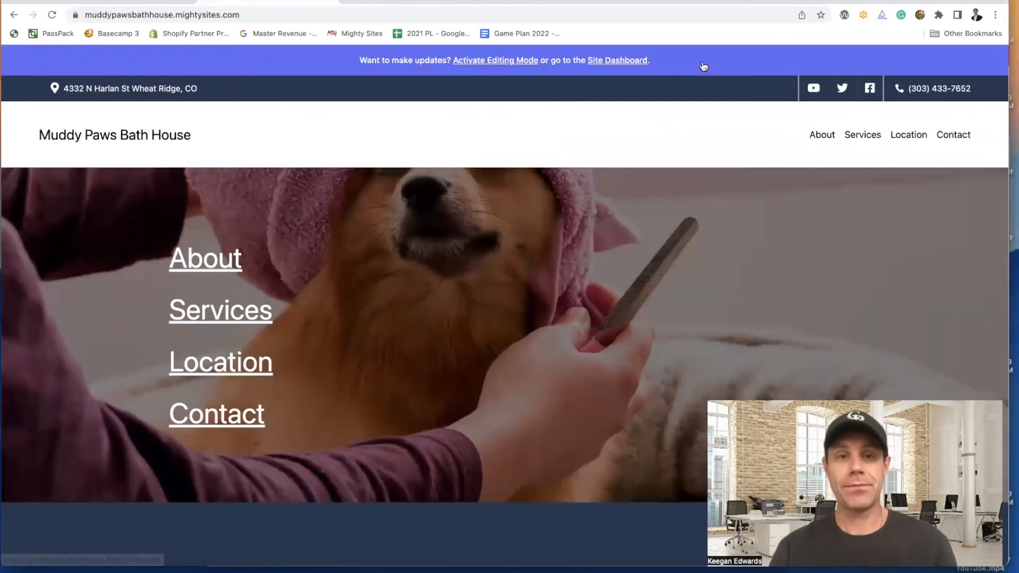
pyautogui.click(617, 60)
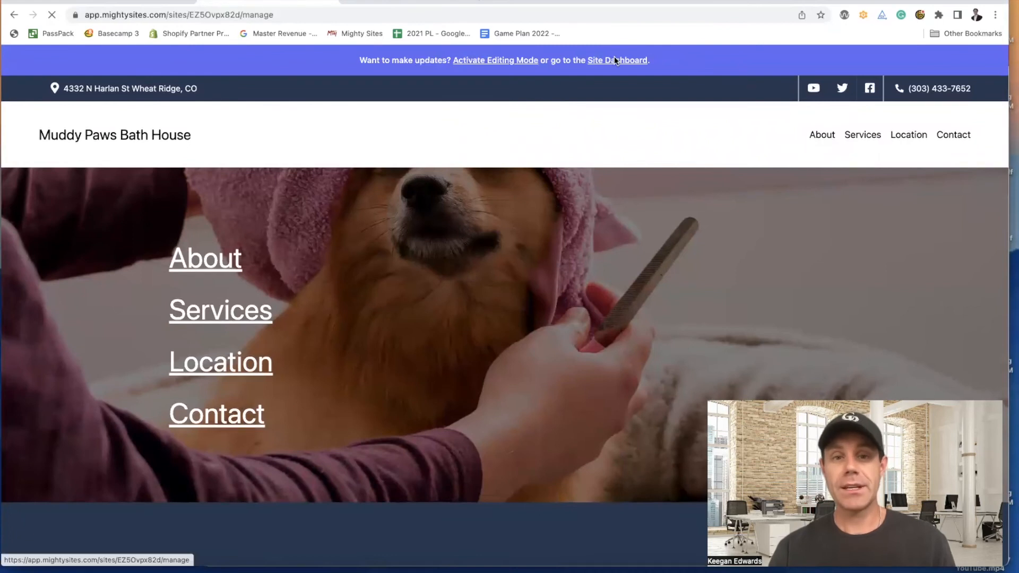
pyautogui.click(616, 60)
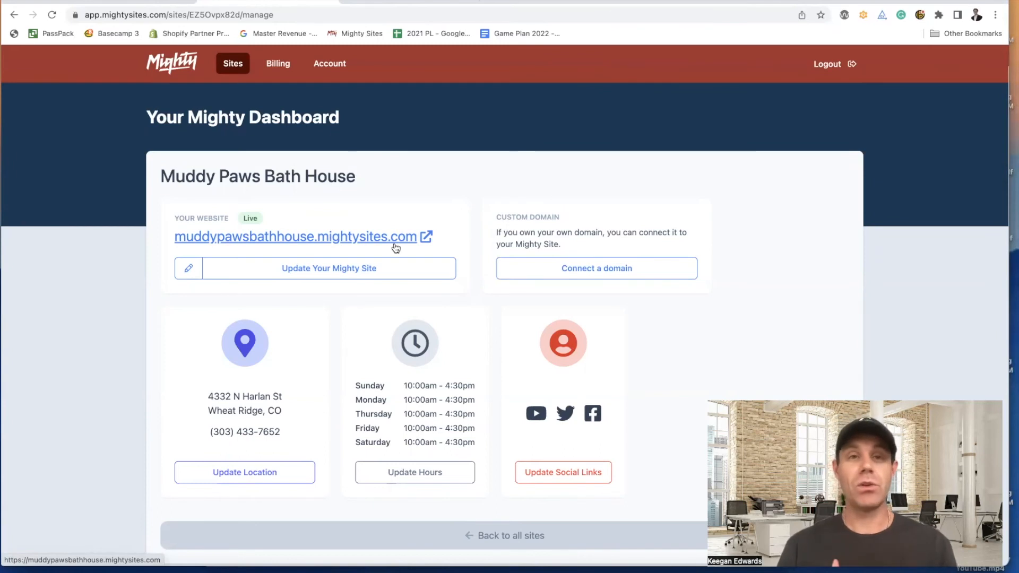
pyautogui.click(294, 236)
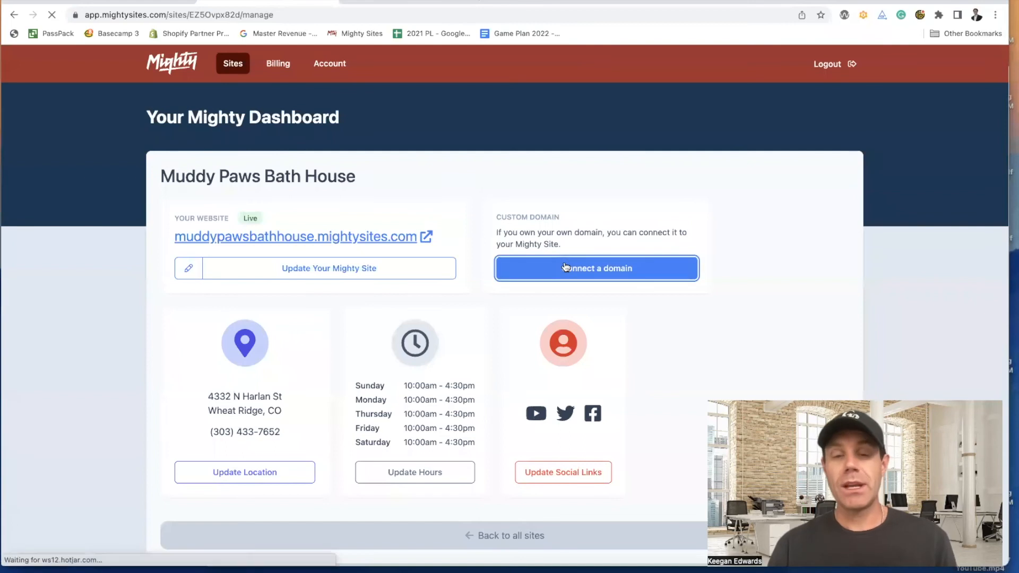
# Step: Start connecting a custom domain from the dashboard's Custom Domain section
pyautogui.click(596, 267)
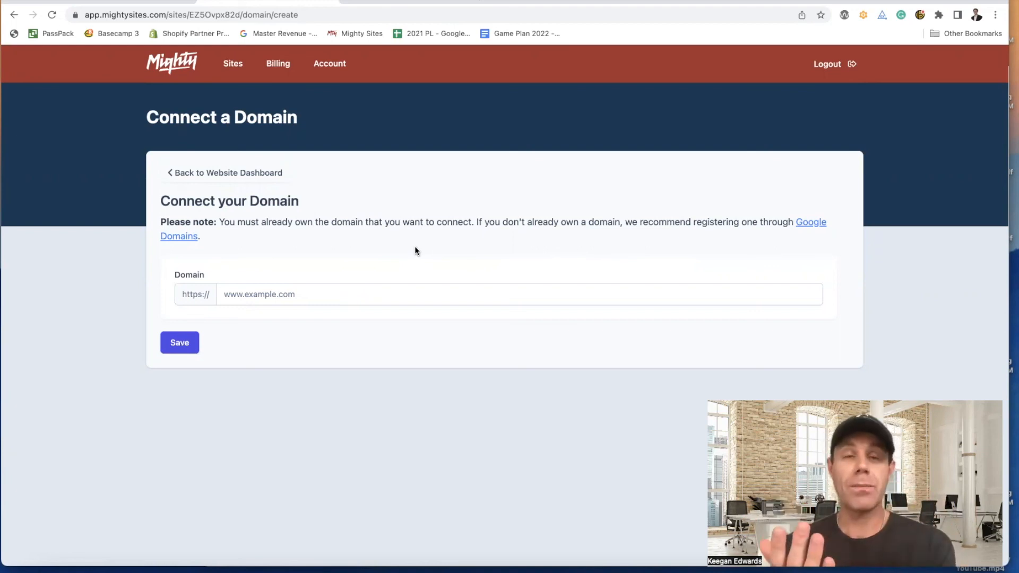
pyautogui.moveTo(325, 252)
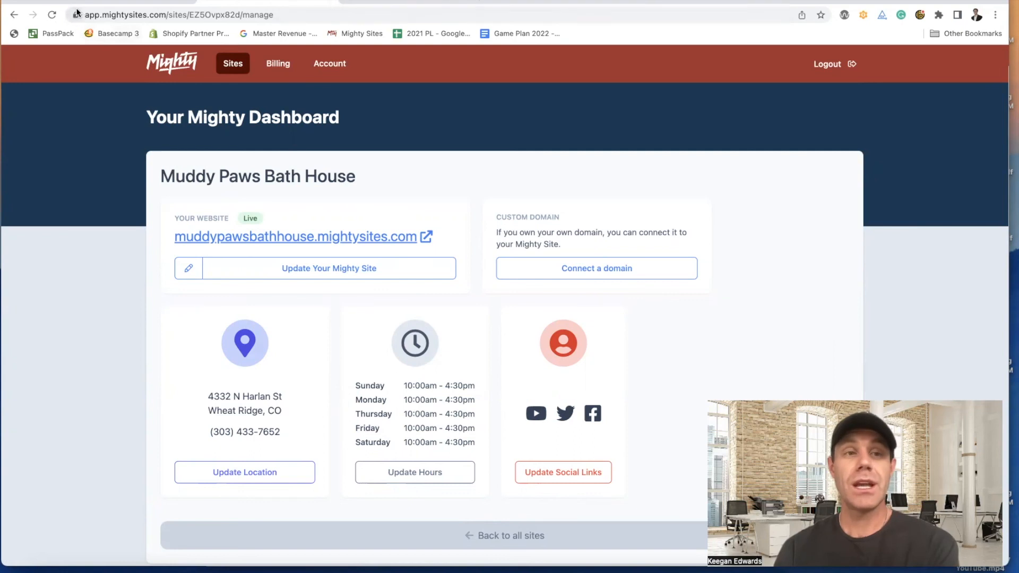
pyautogui.moveTo(101, 124)
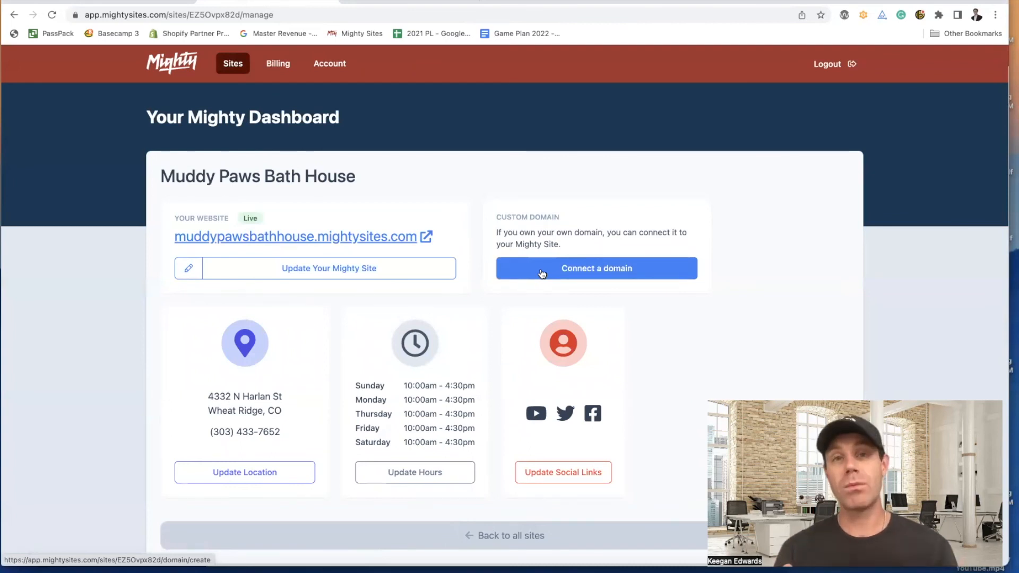
pyautogui.moveTo(562, 75)
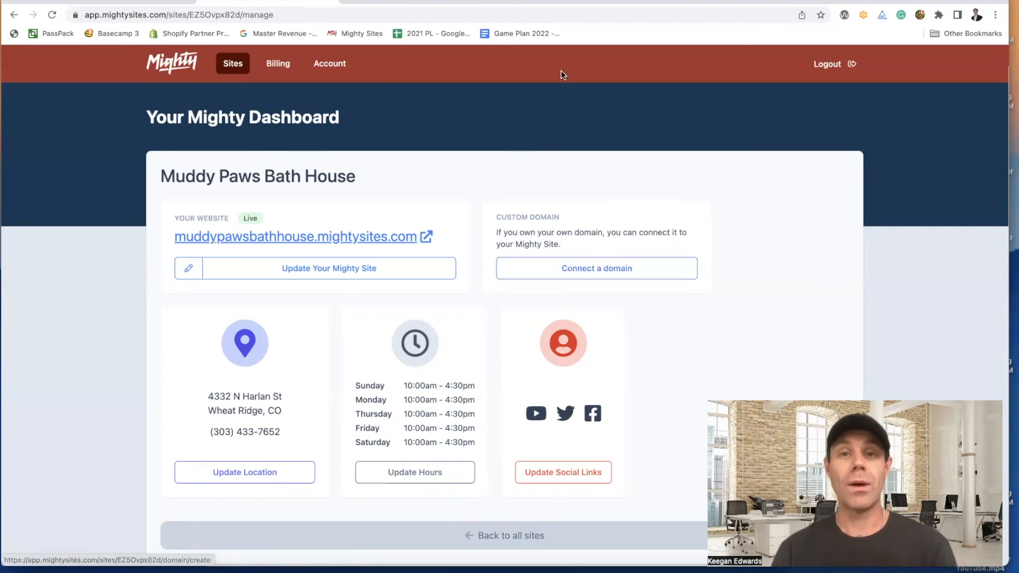